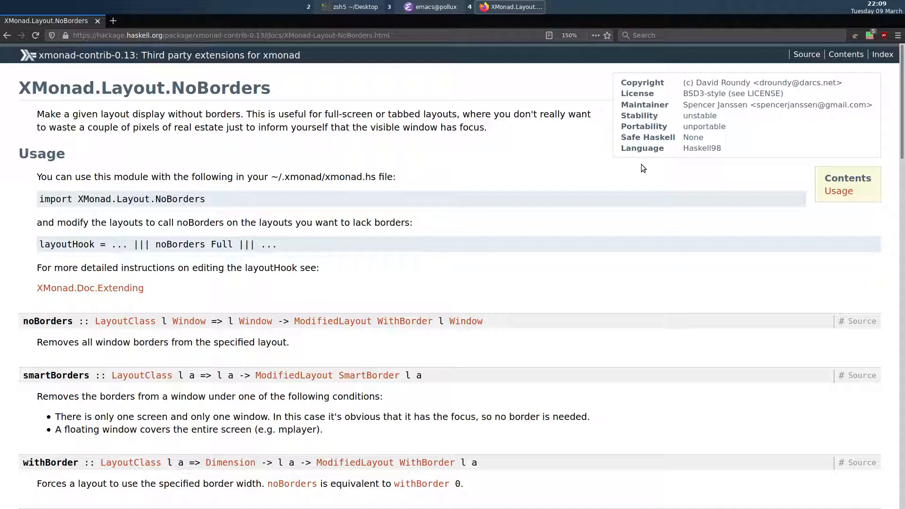
pyautogui.moveTo(681, 135)
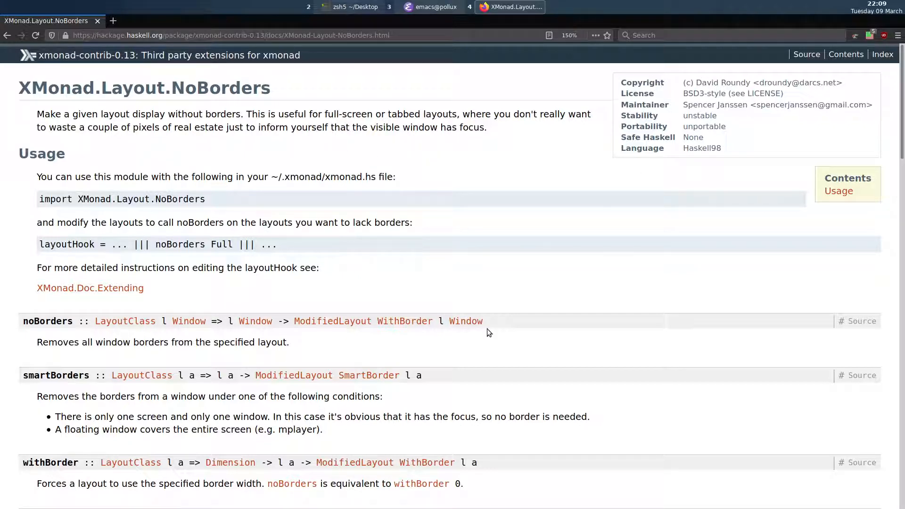
# Read the NoBorders docs through smartBorders, lessBorders and the Ambiguity constructors table.
pyautogui.scroll(-3)
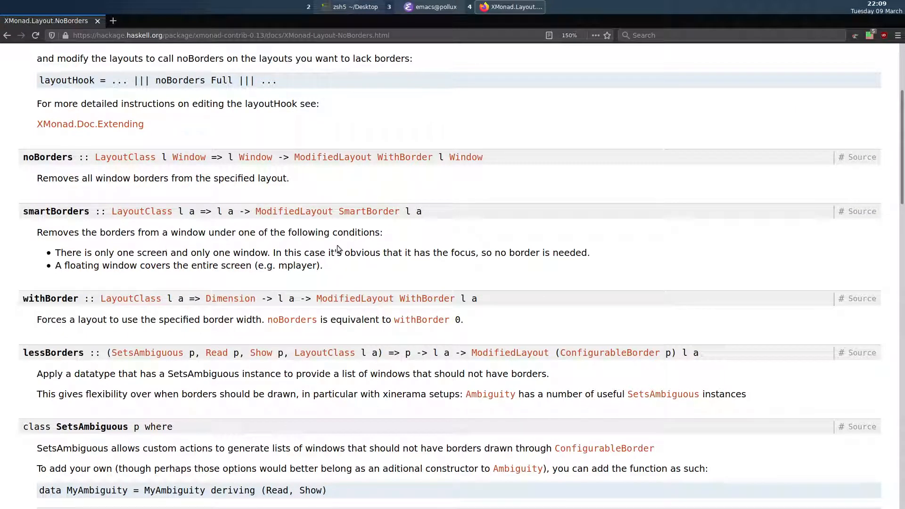
pyautogui.moveTo(133, 265)
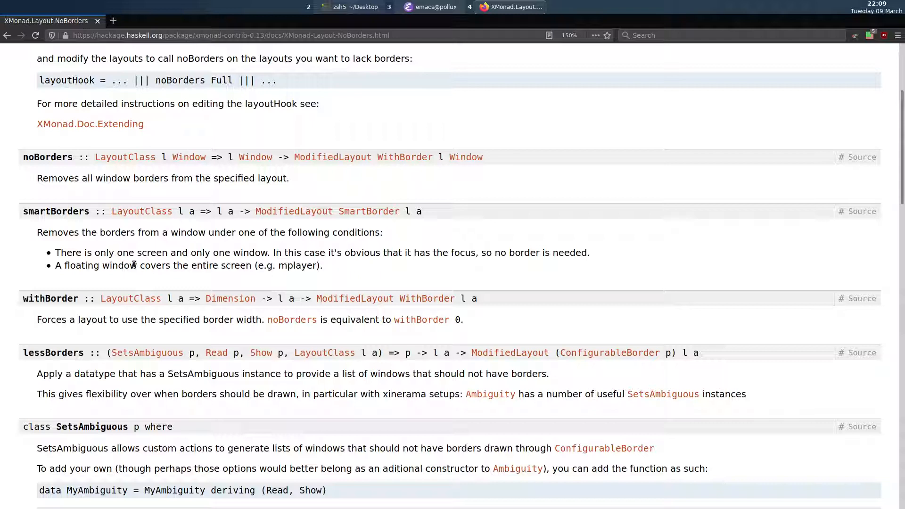
pyautogui.moveTo(271, 261)
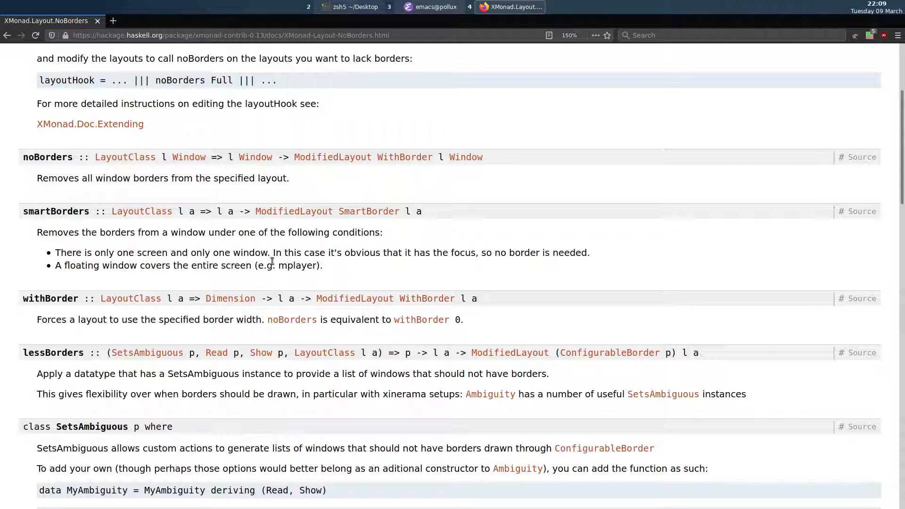
pyautogui.moveTo(206, 280)
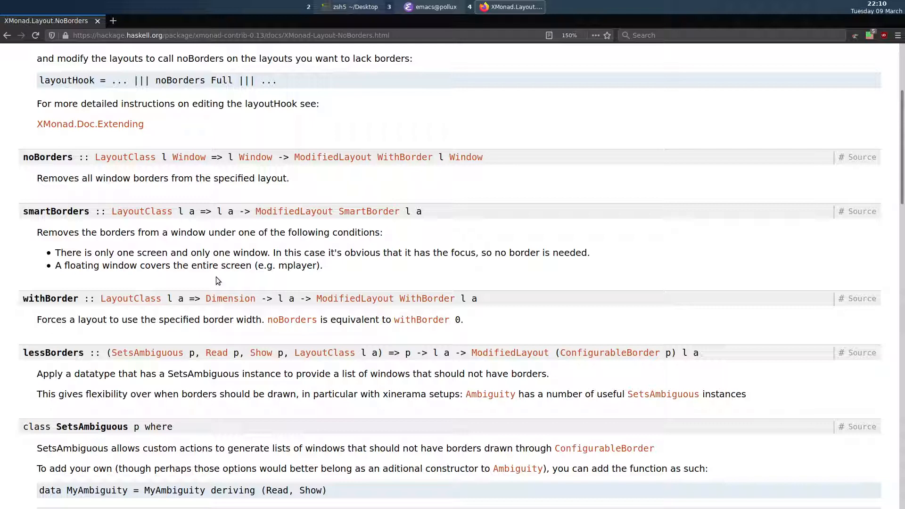
pyautogui.scroll(-3)
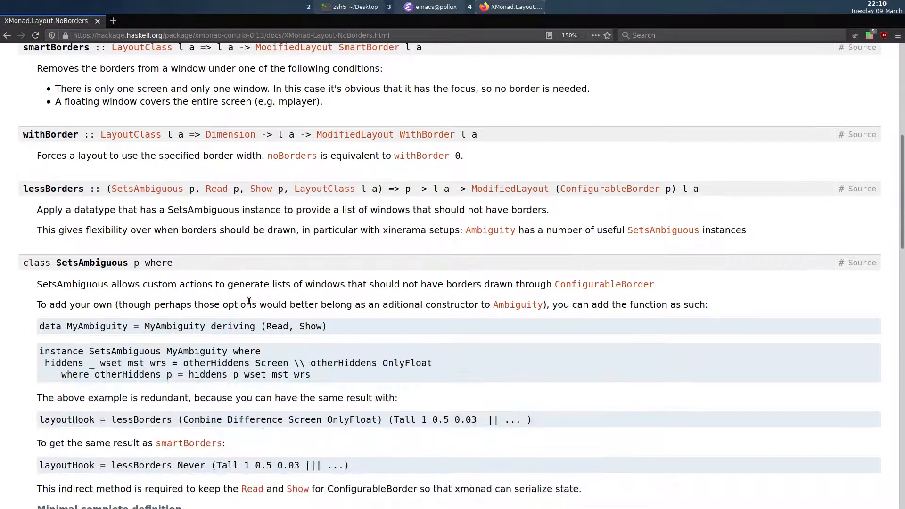
pyautogui.scroll(-3)
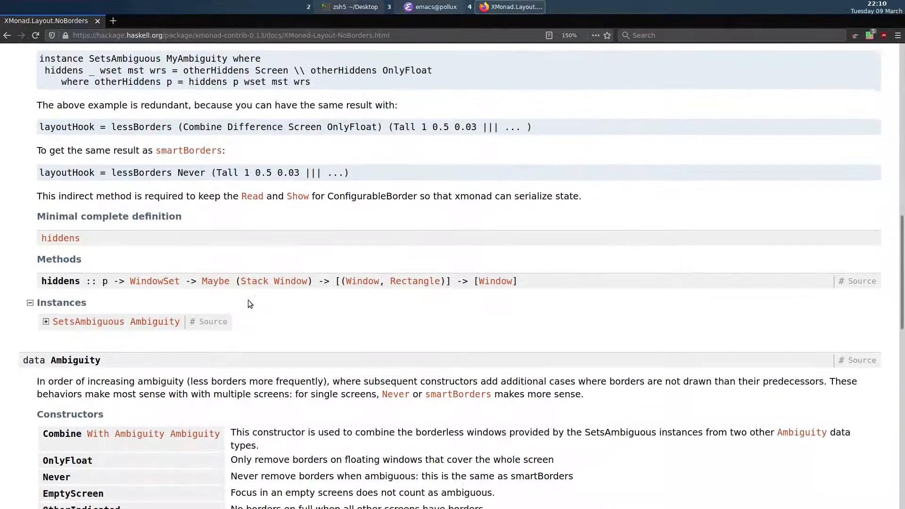
pyautogui.scroll(-3)
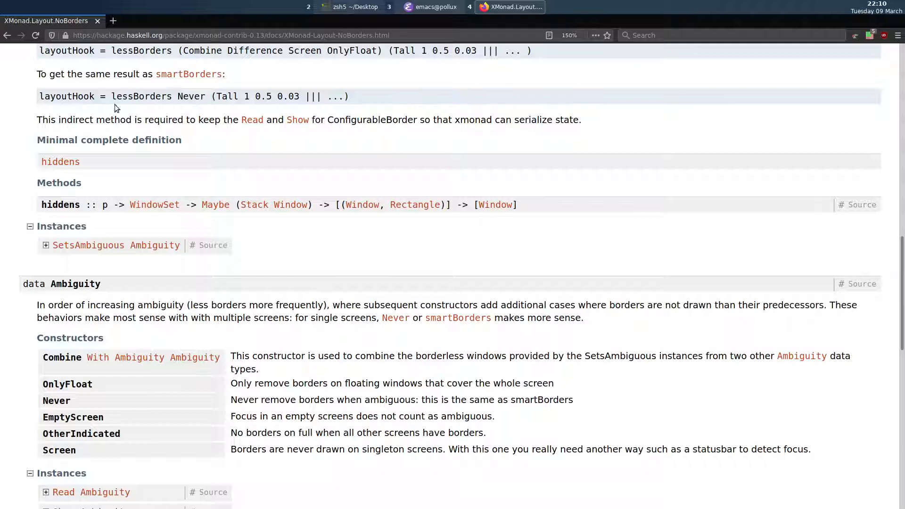
pyautogui.moveTo(196, 113)
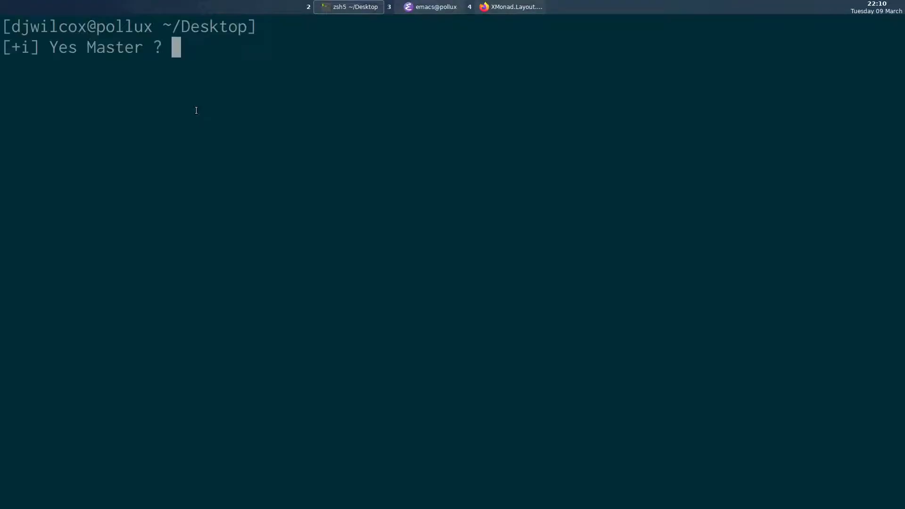
# Play Cobra.Kai.S01E01.720p.BluRay.x264-NOMIYAGI.mkv with mpv, tab-completing the path from ~/t/c/.
pyautogui.write('mpv ~')
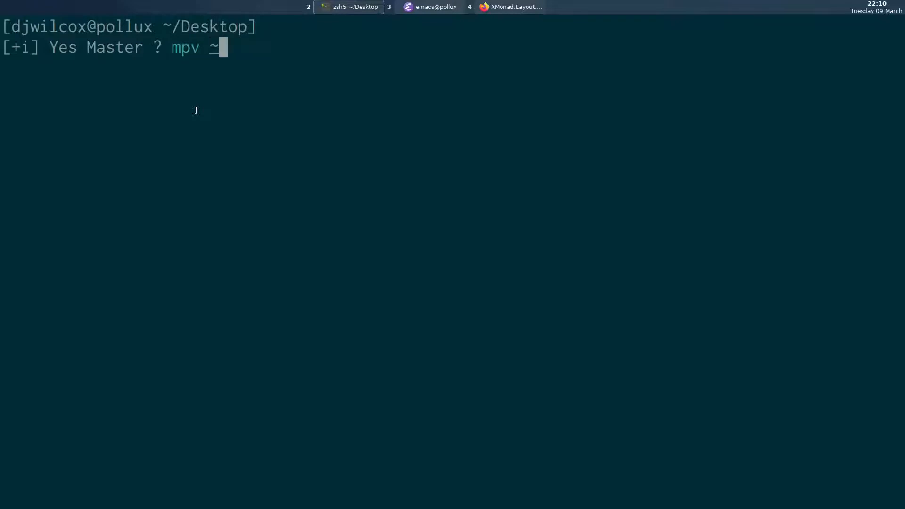
pyautogui.write('t/c/')
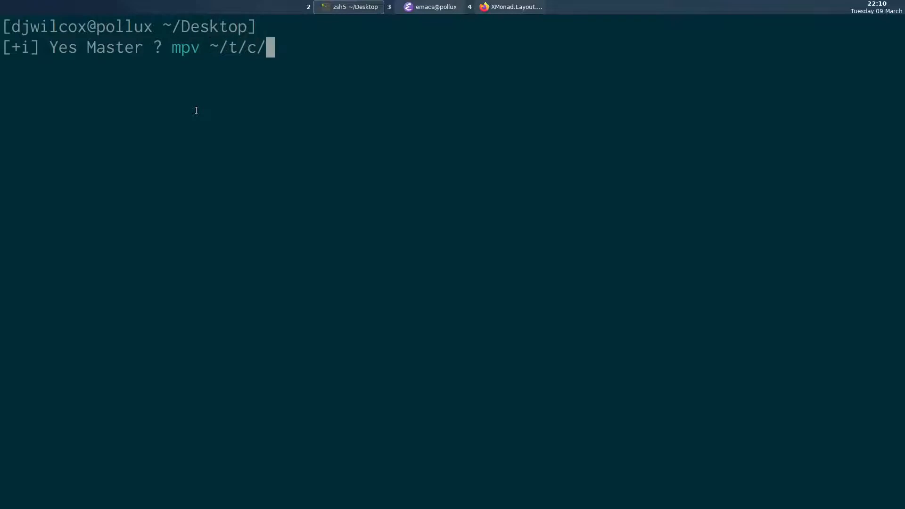
pyautogui.press('Tab')
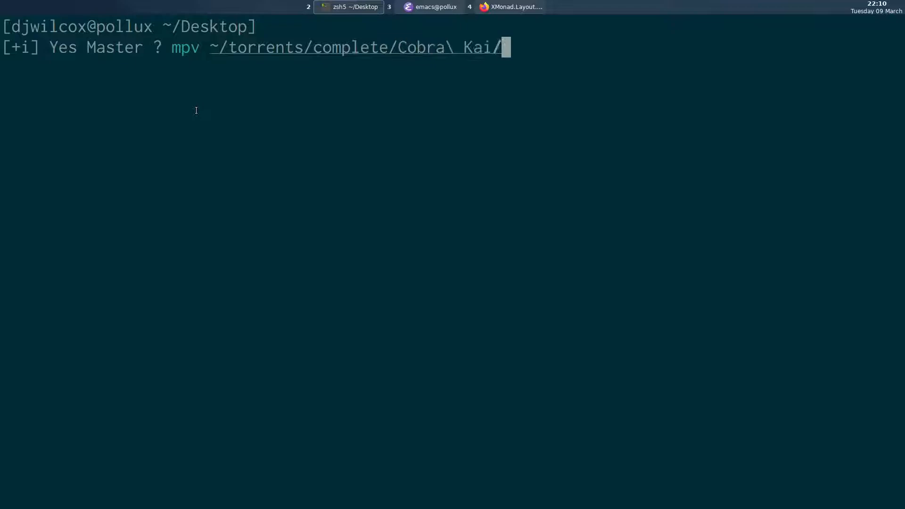
pyautogui.press('Tab')
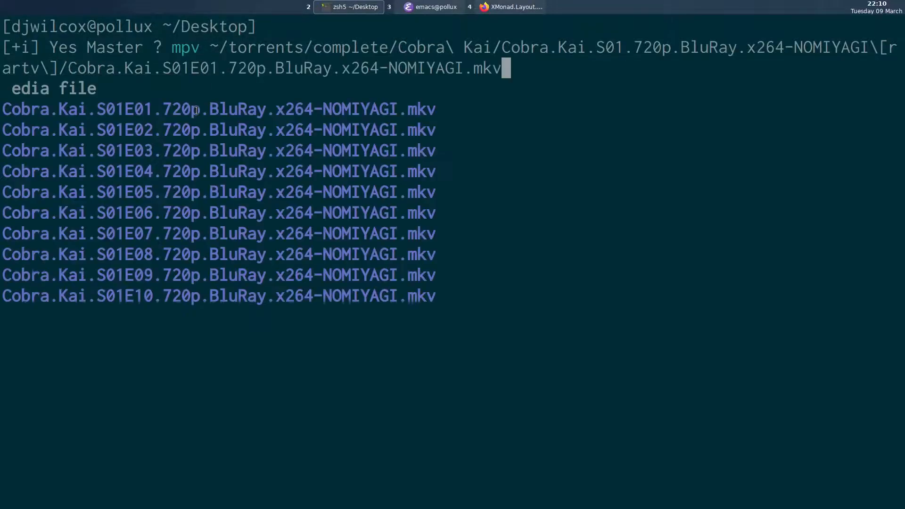
pyautogui.press('Return')
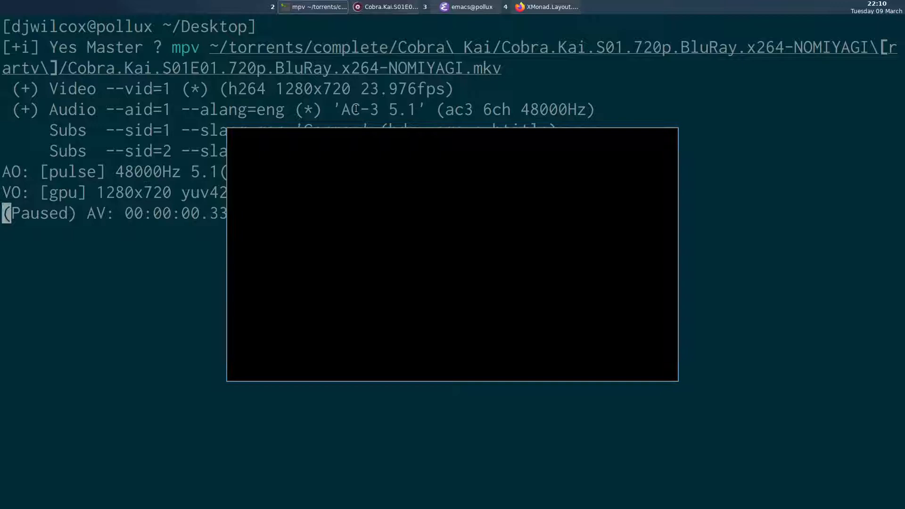
# Focus the paused Cobra Kai S01E01 mpv window to check its border.
pyautogui.click(385, 6)
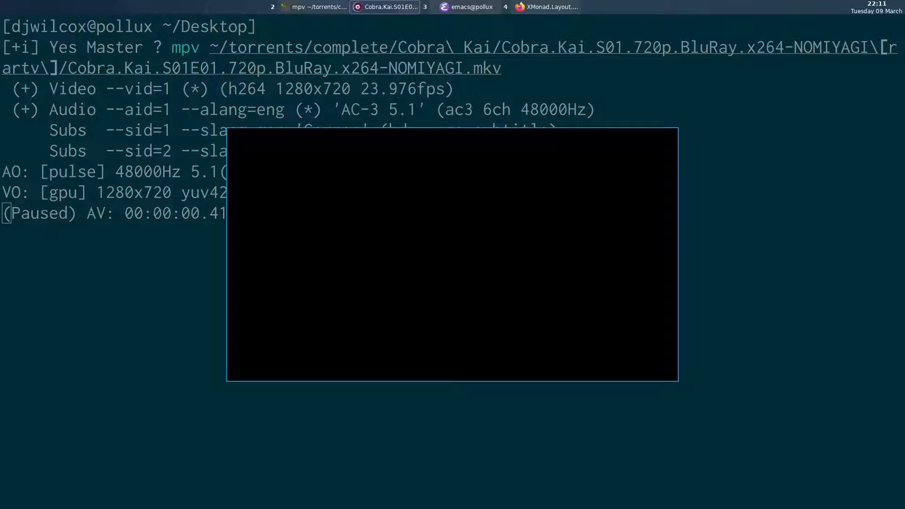
pyautogui.moveTo(491, 224)
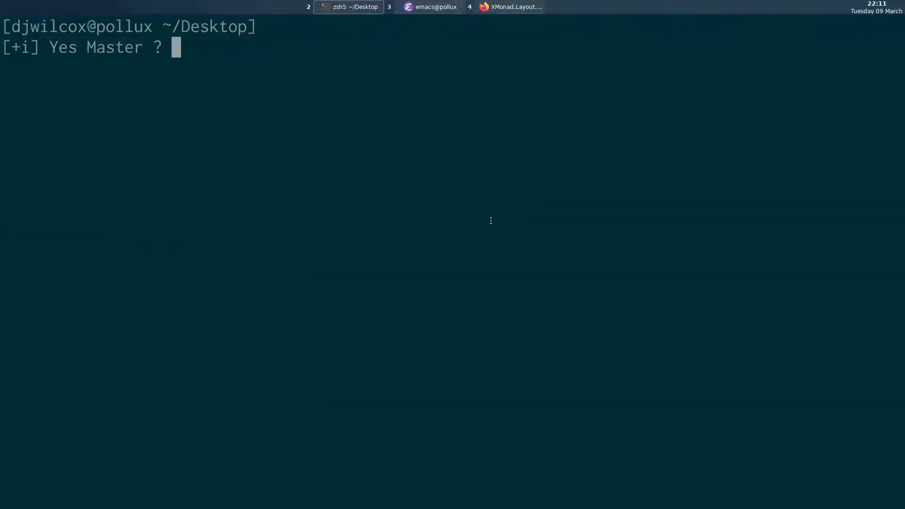
# Find the lessBorders Never layoutHook example in the NoBorders docs, then return to Emacs.
pyautogui.click(510, 6)
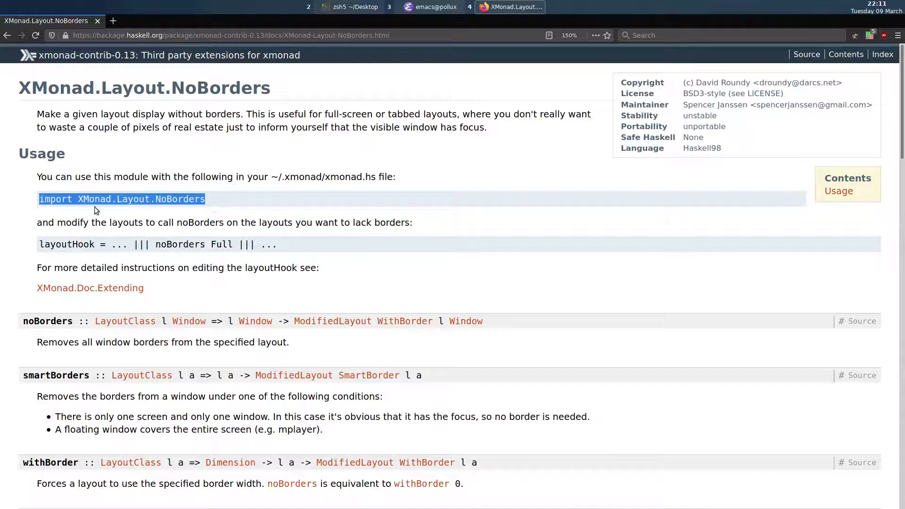
pyautogui.moveTo(617, 195)
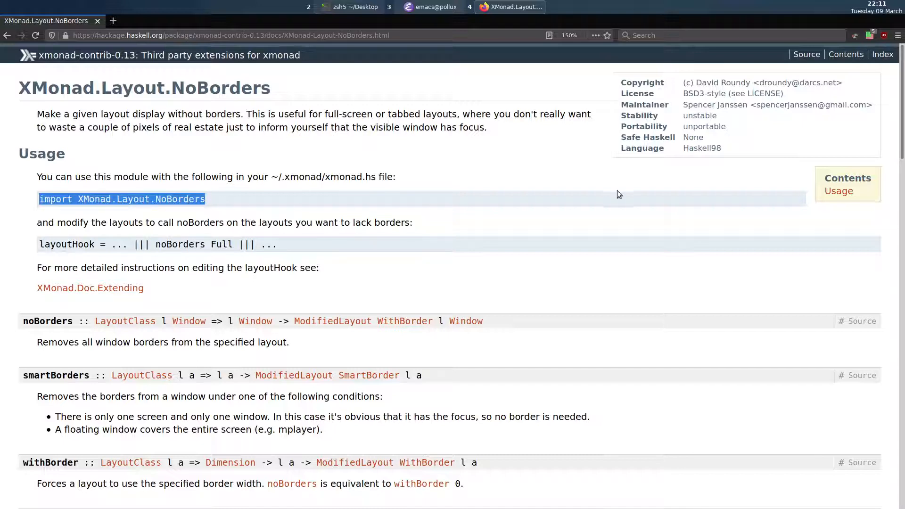
pyautogui.scroll(-3)
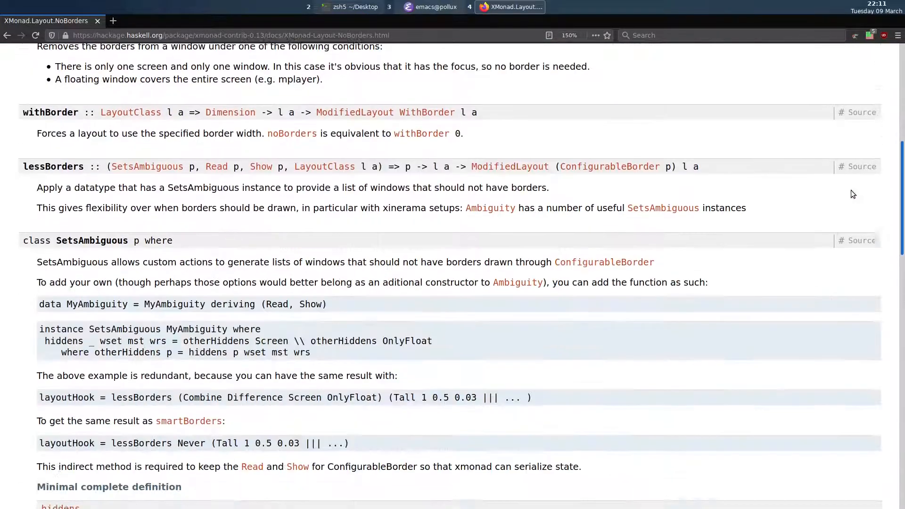
pyautogui.scroll(-3)
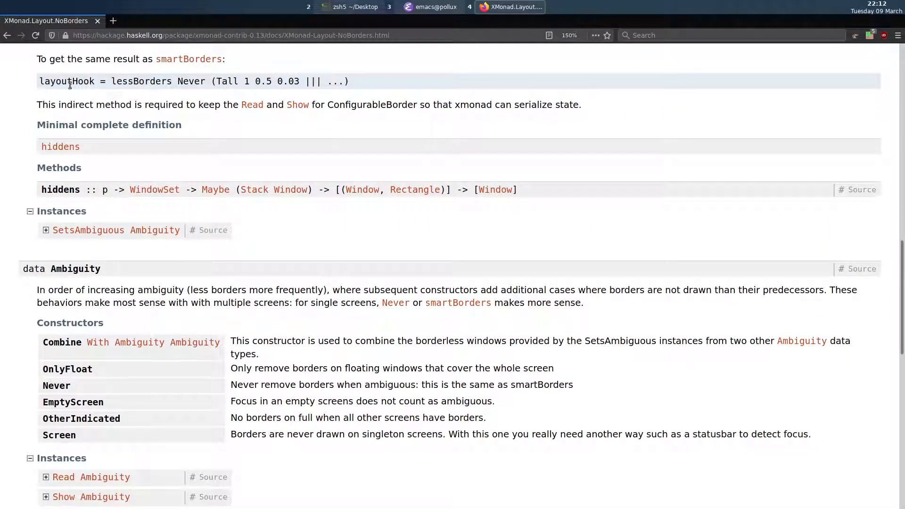
pyautogui.doubleClick(141, 81)
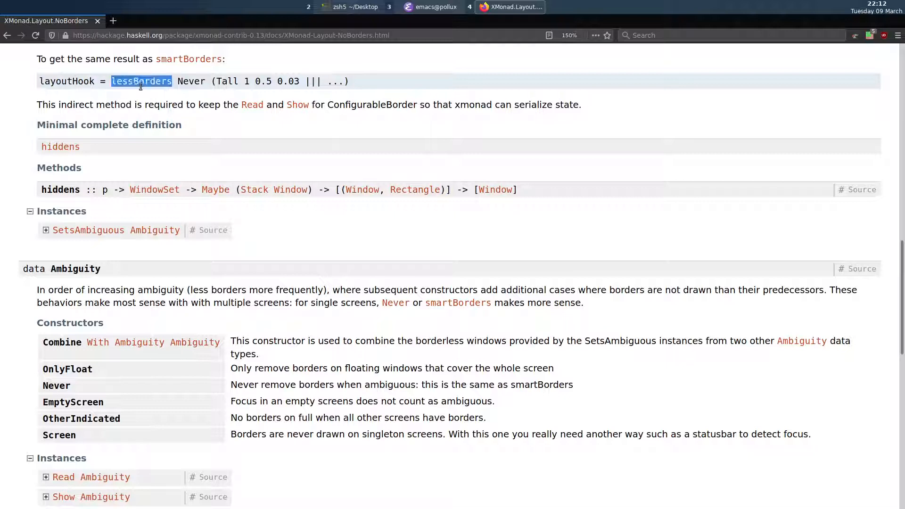
pyautogui.click(213, 122)
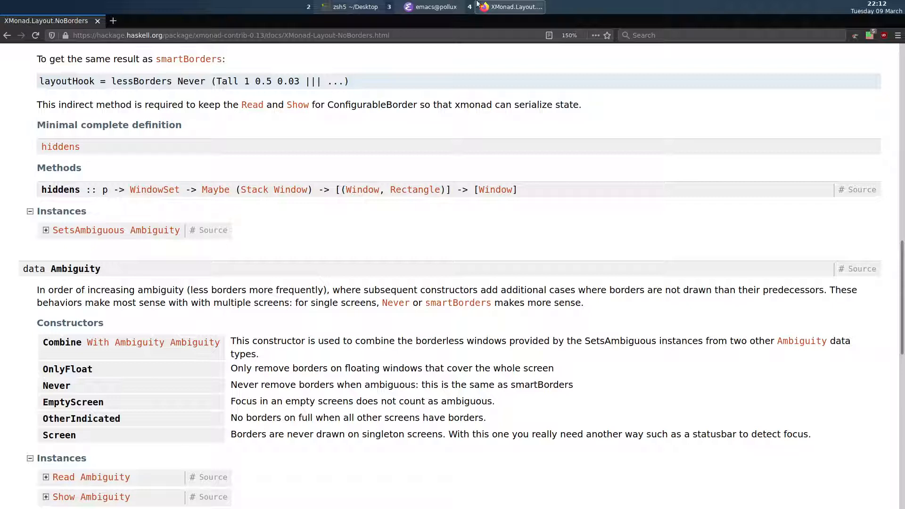
pyautogui.click(430, 6)
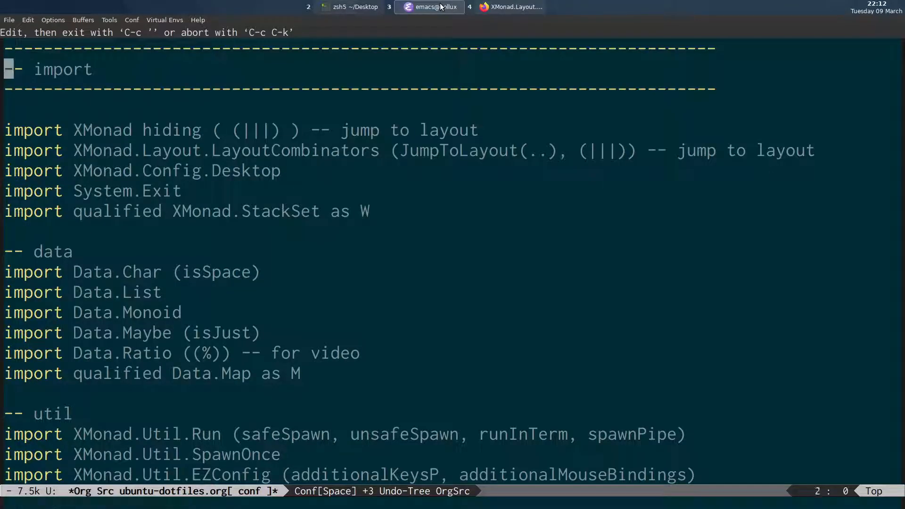
# Add 'import qualified XMonad.Layout.NoBorders as BO' and comment out the old unqualified import.
pyautogui.scroll(-3)
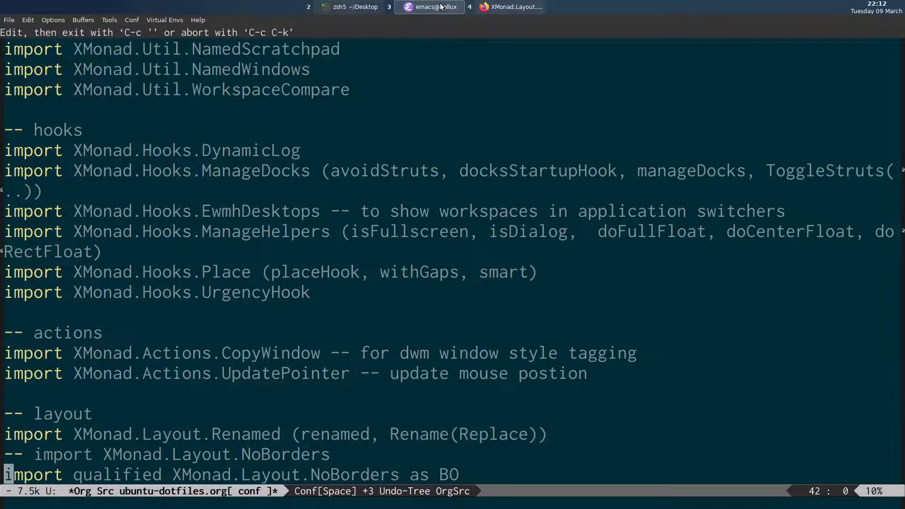
pyautogui.scroll(-3)
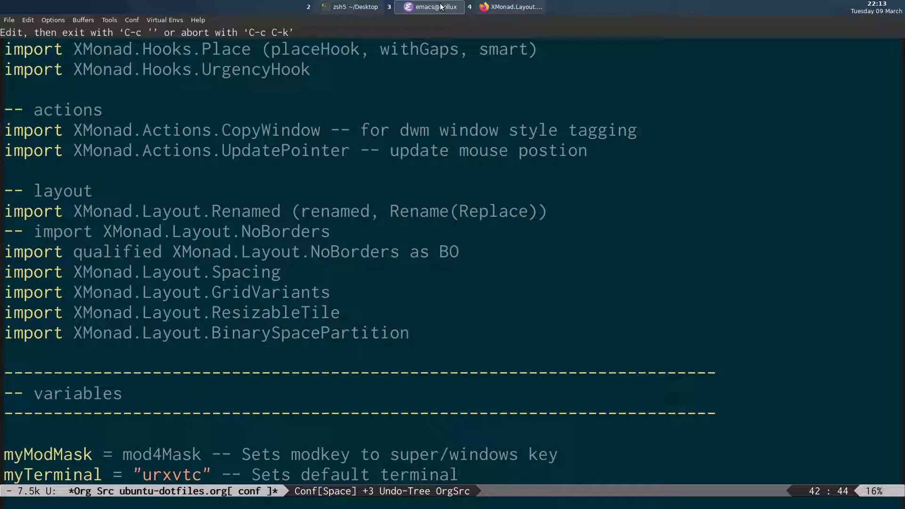
pyautogui.click(441, 252)
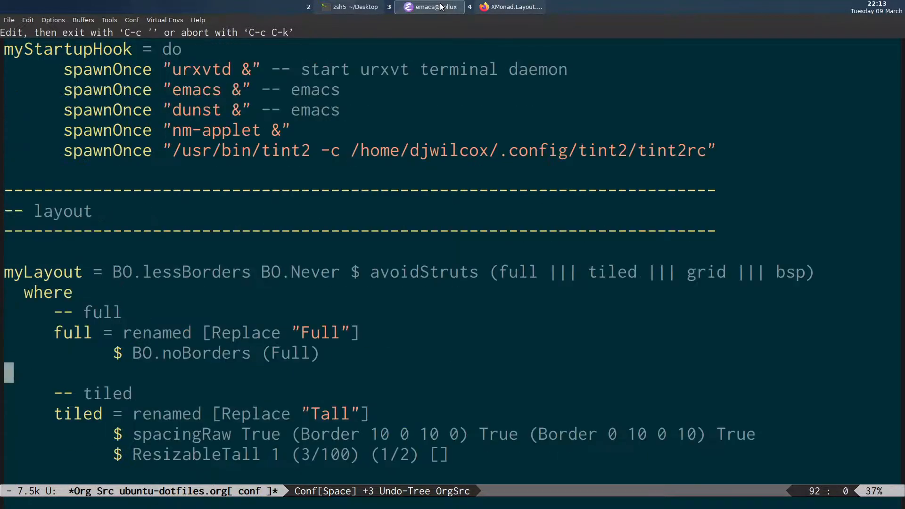
pyautogui.scroll(-3)
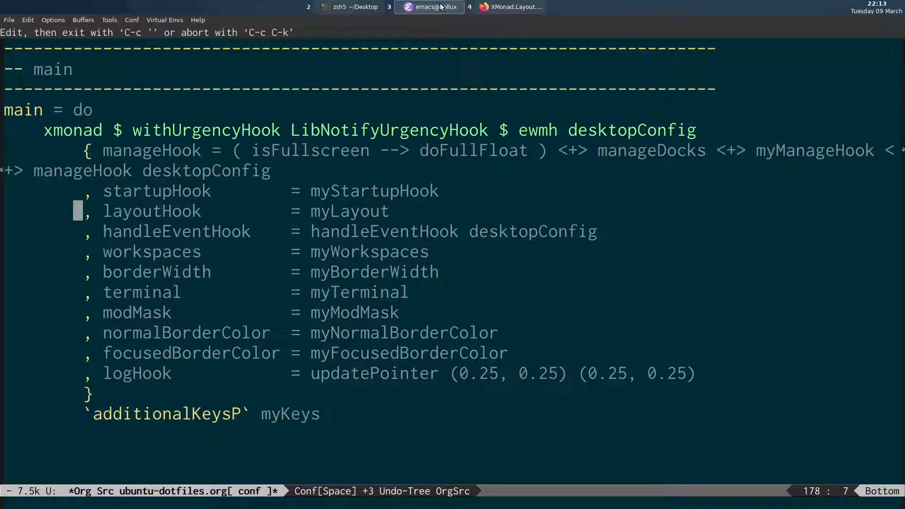
pyautogui.click(294, 211)
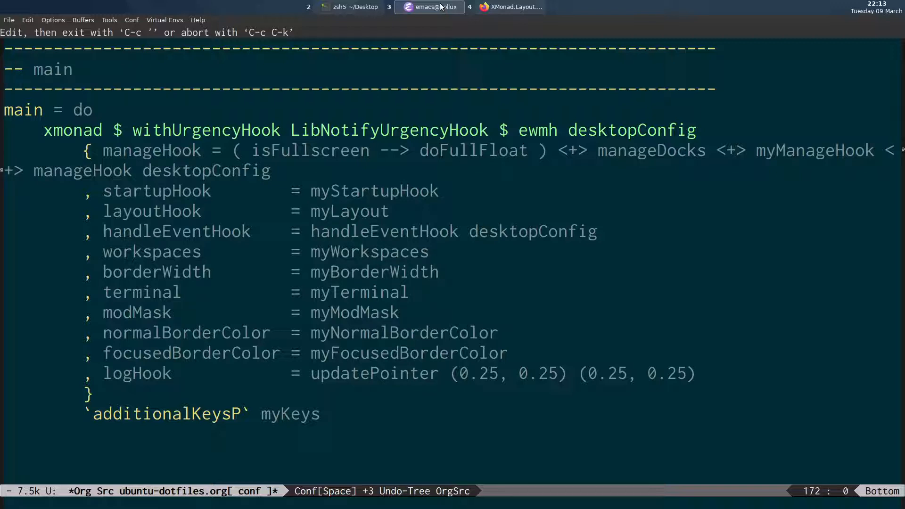
pyautogui.scroll(-3)
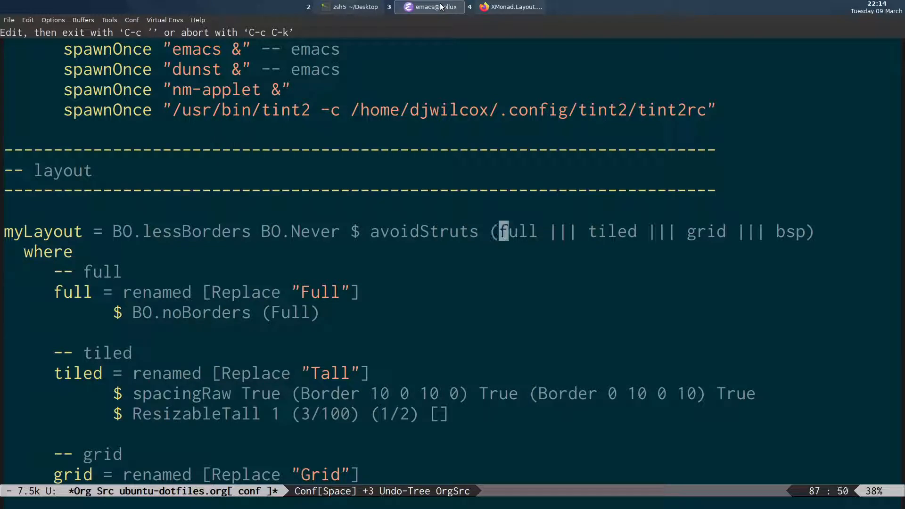
pyautogui.moveTo(779, 232)
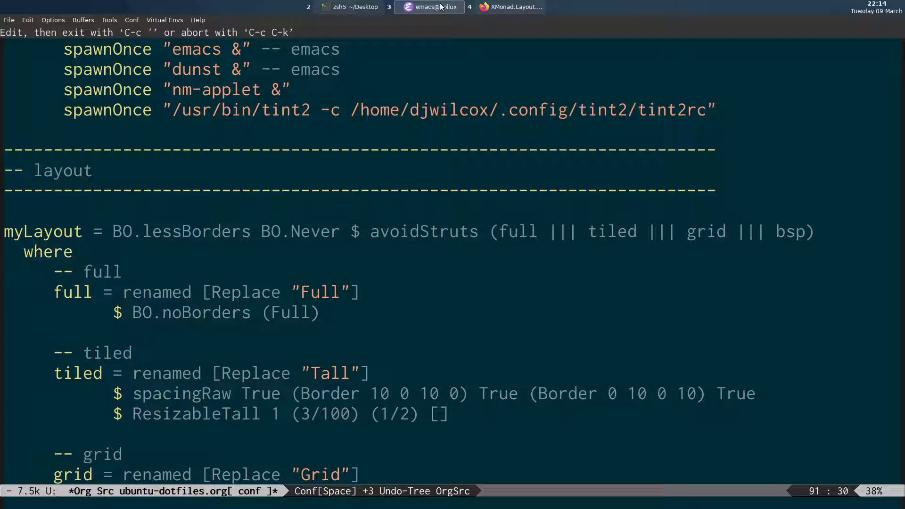
pyautogui.scroll(-3)
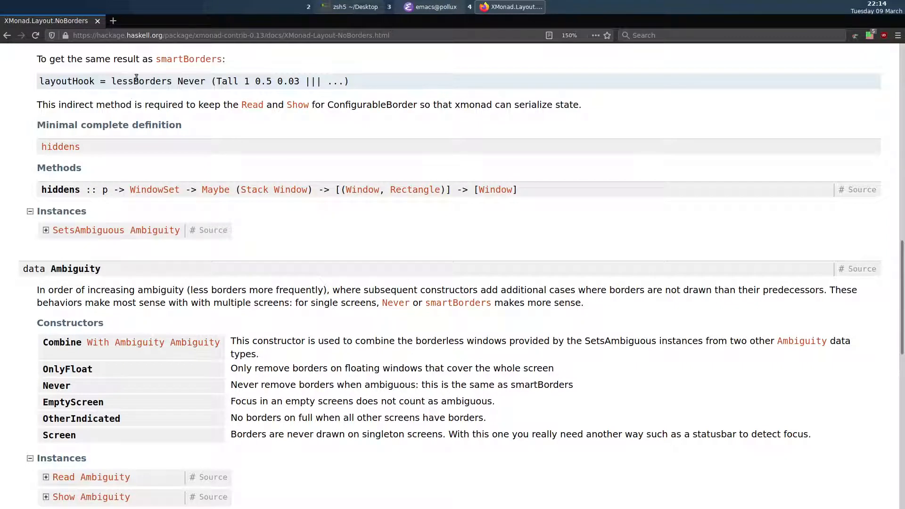
pyautogui.moveTo(245, 66)
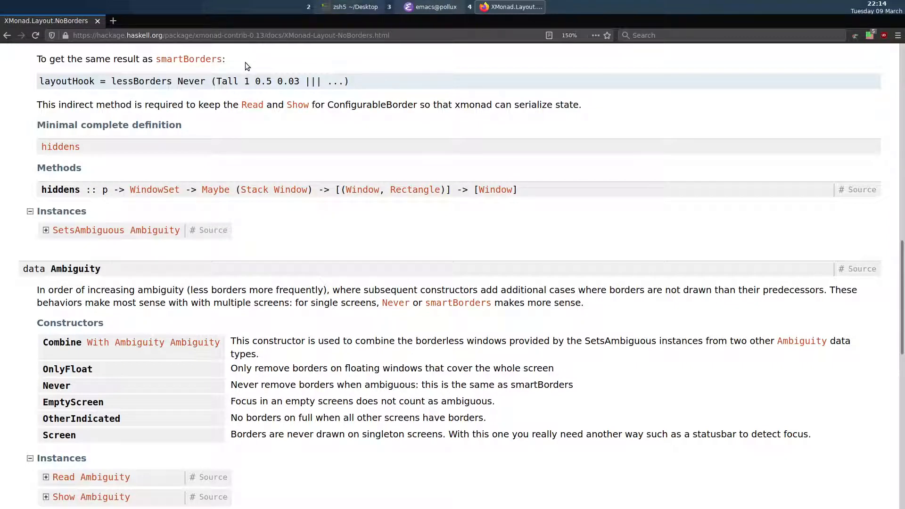
pyautogui.moveTo(66, 96)
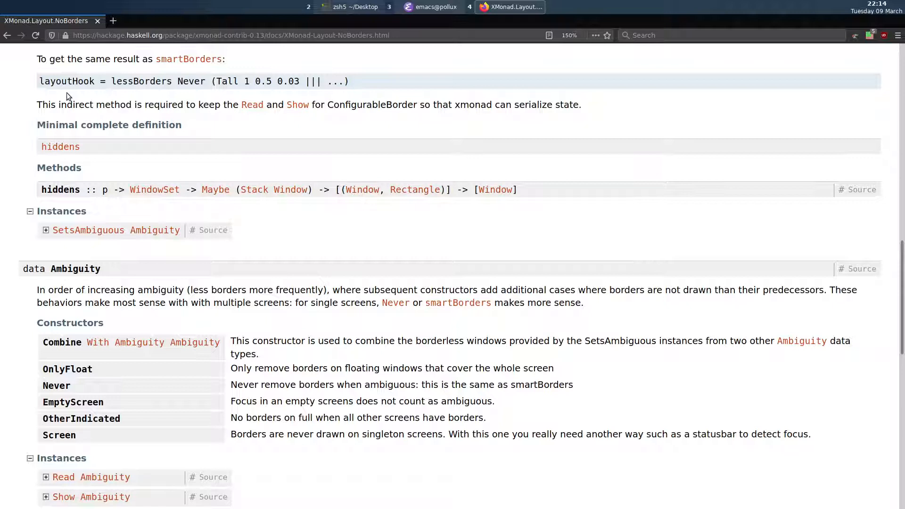
# Check the docs' lessBorders Never example against the config, then return to Emacs.
pyautogui.doubleClick(66, 81)
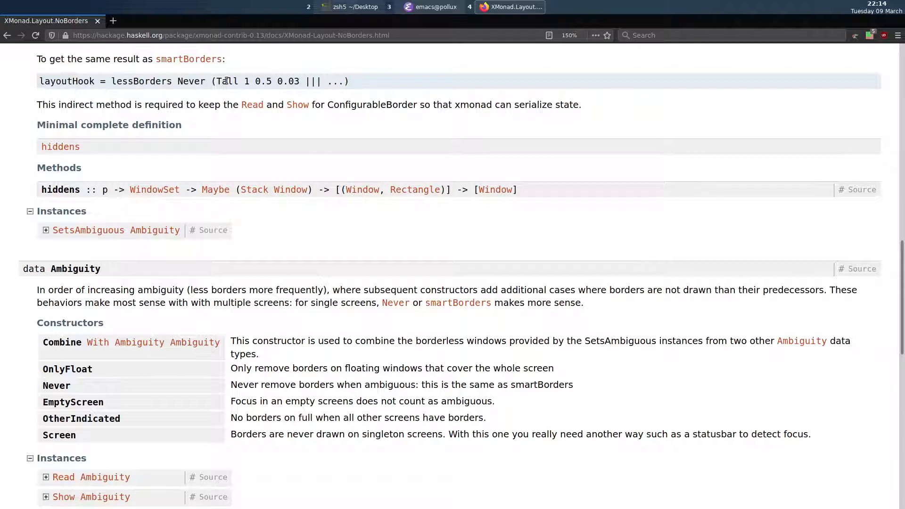
pyautogui.moveTo(355, 88)
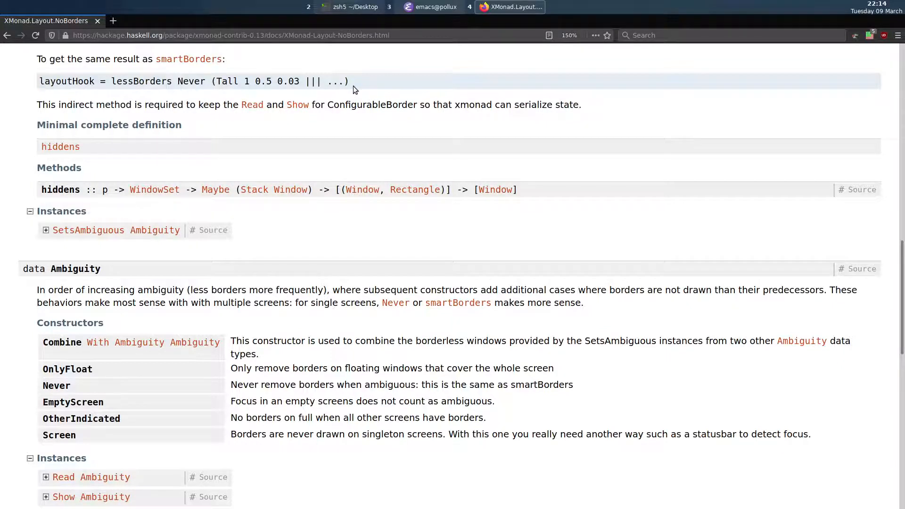
pyautogui.click(430, 7)
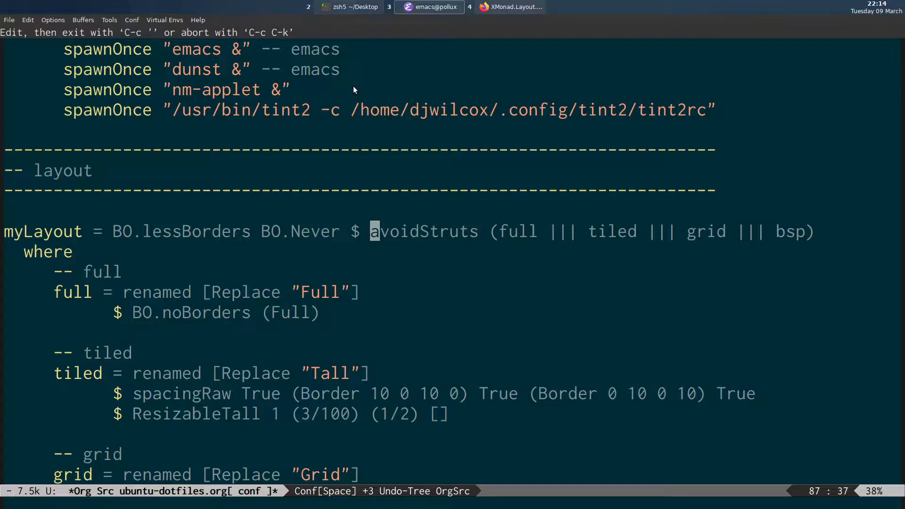
pyautogui.scroll(-3)
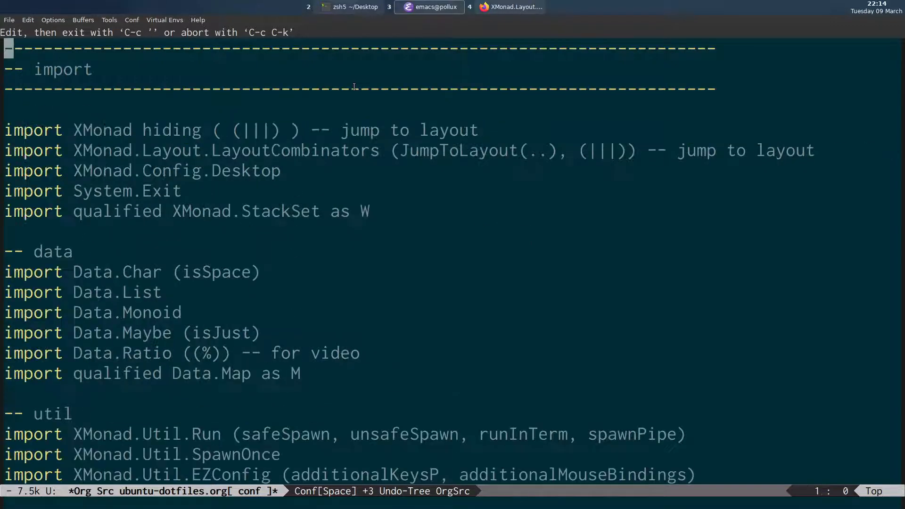
pyautogui.scroll(-3)
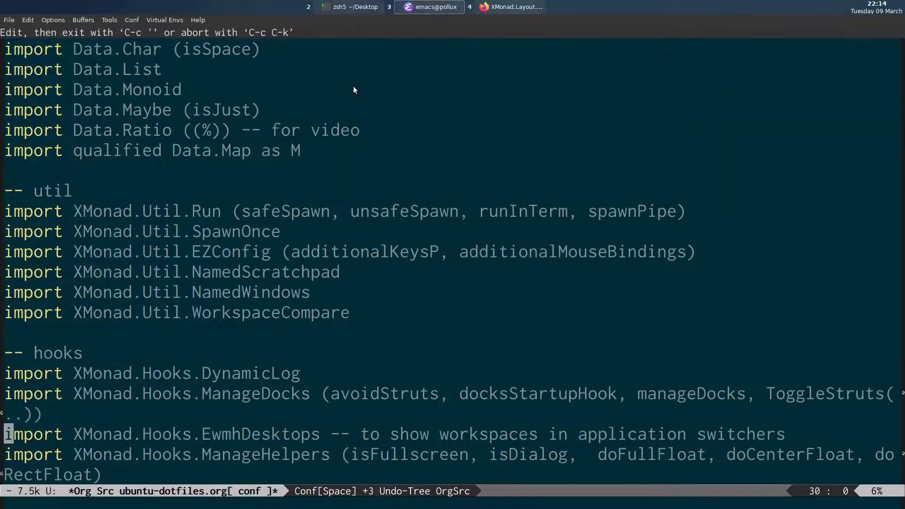
pyautogui.scroll(-3)
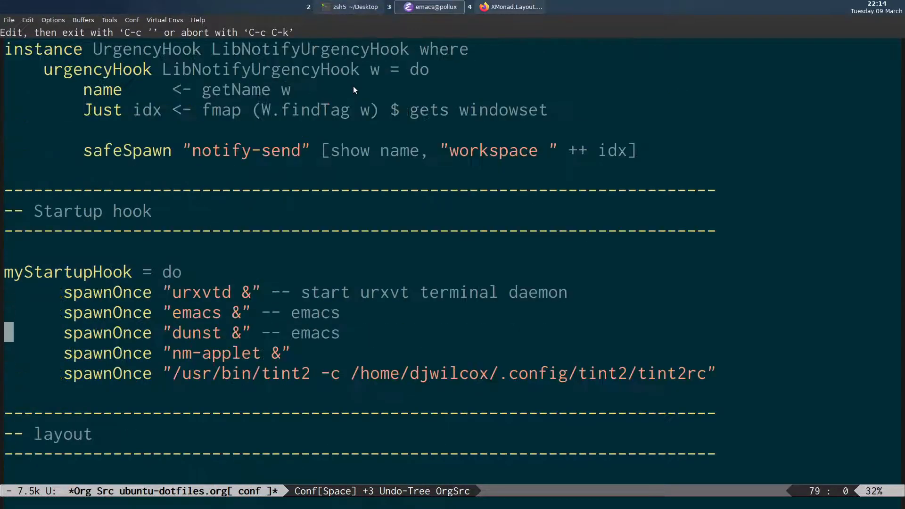
pyautogui.scroll(-3)
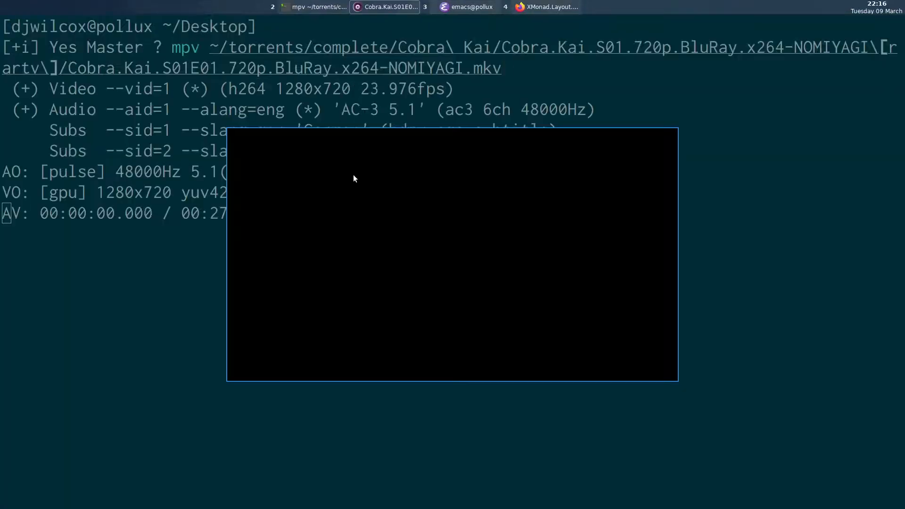
# Pause the Cobra Kai S01E01 playback and return to the Emacs config.
pyautogui.press('space')
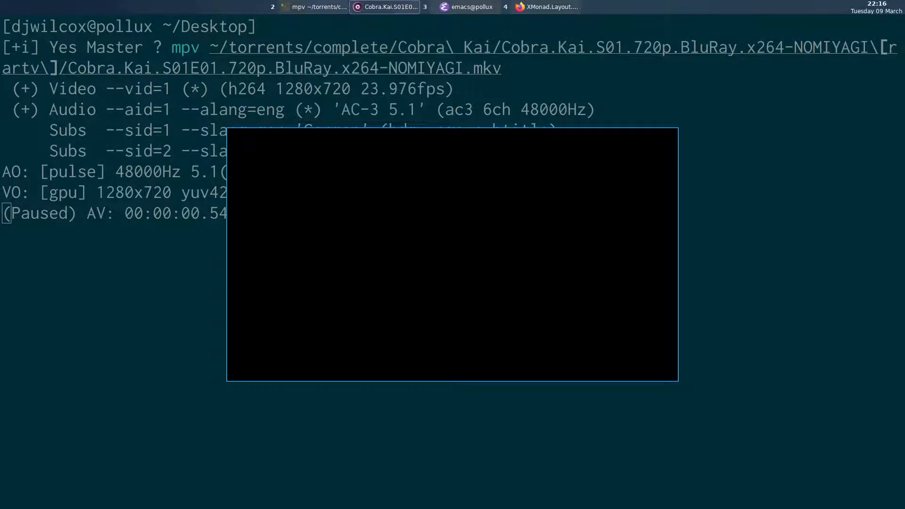
pyautogui.moveTo(421, 226)
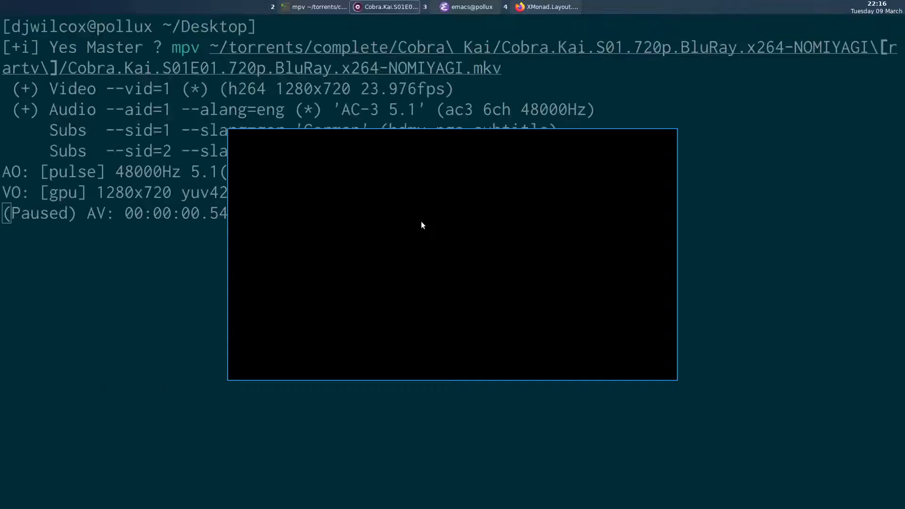
pyautogui.press('q')
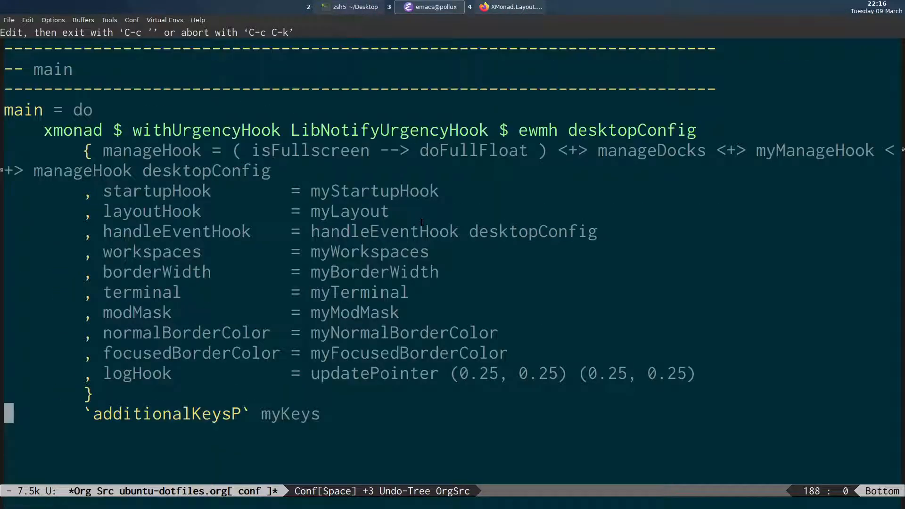
pyautogui.scroll(-3)
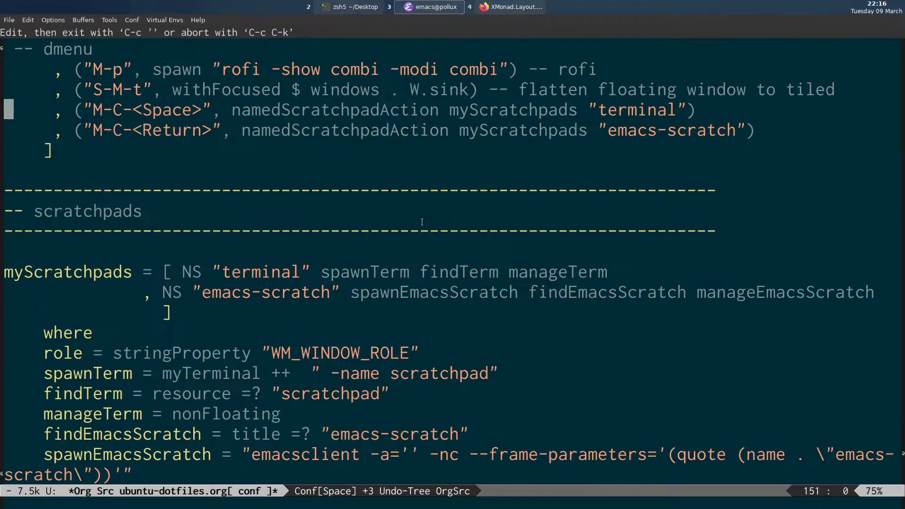
pyautogui.scroll(-3)
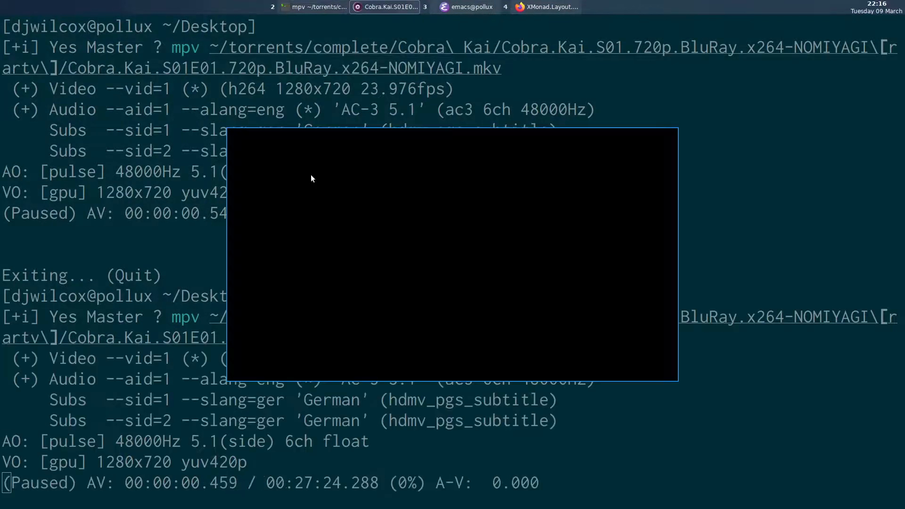
pyautogui.moveTo(328, 191)
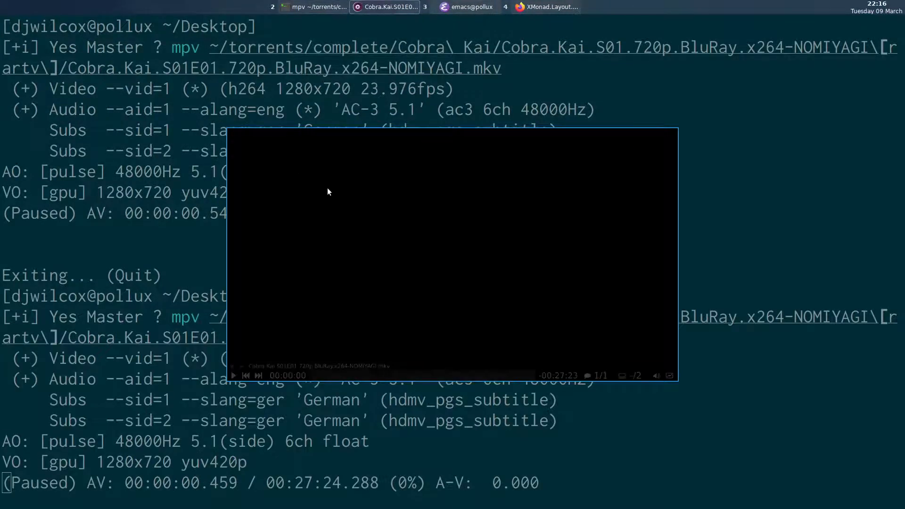
pyautogui.moveTo(365, 217)
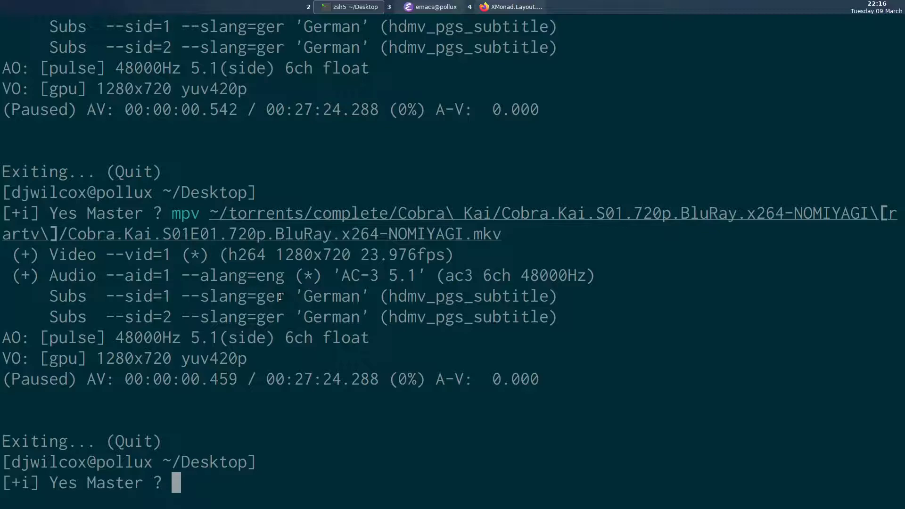
# Return to the Emacs workspace after quitting the relaunched mpv player.
pyautogui.click(429, 7)
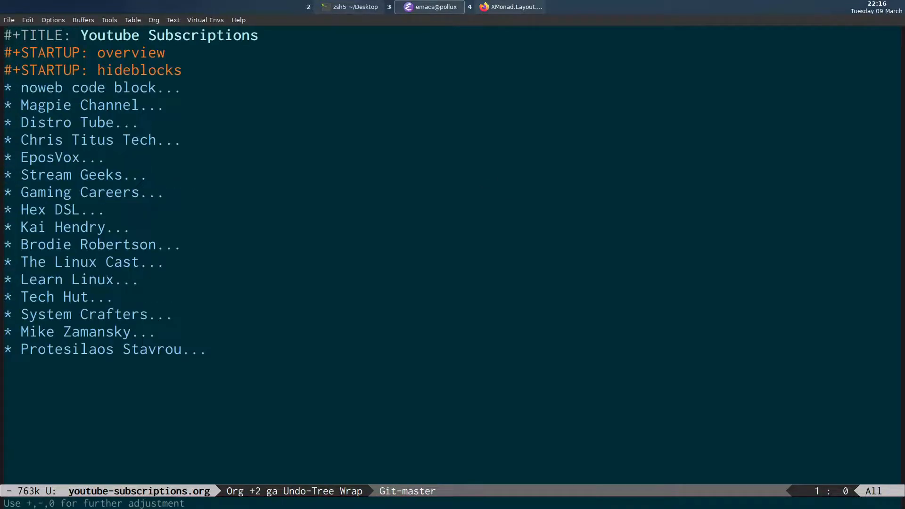
# Expand the Distro Tube subscription, then kill that buffer to get back to the xmonad config.
pyautogui.click(7, 106)
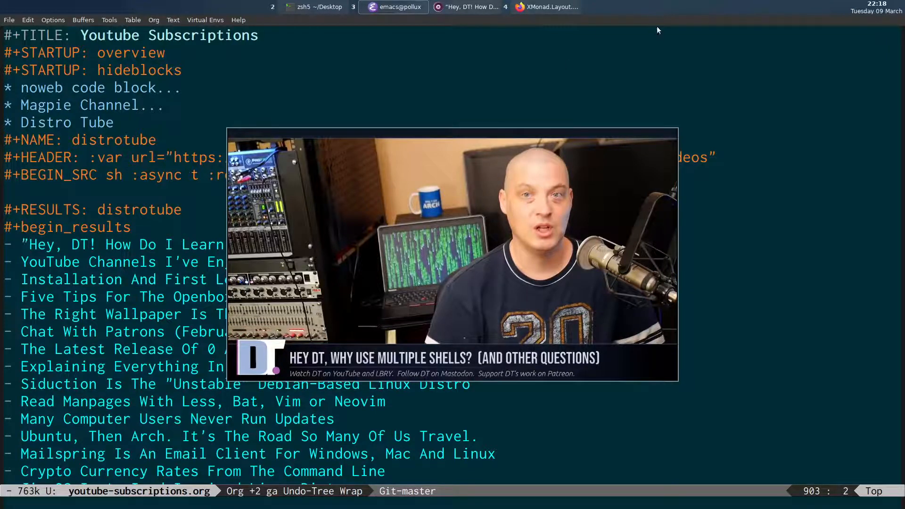
pyautogui.moveTo(600, 44)
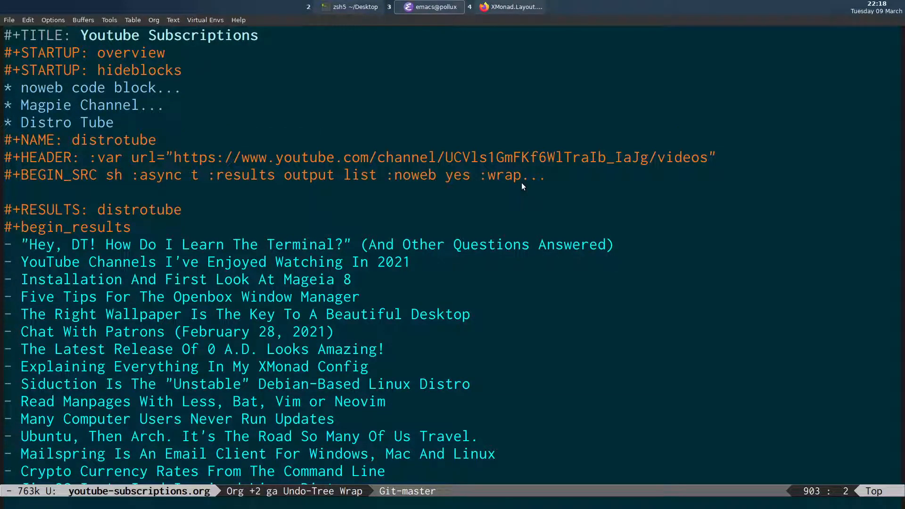
pyautogui.press('C-x k')
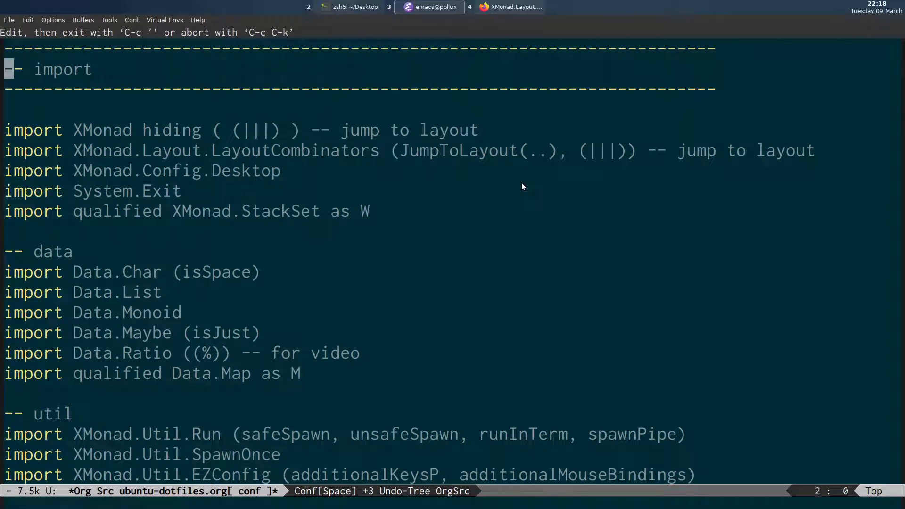
# Check the BO import and BO.lessBorders BO.Never in myLayout, then exit the Src buffer.
pyautogui.scroll(-3)
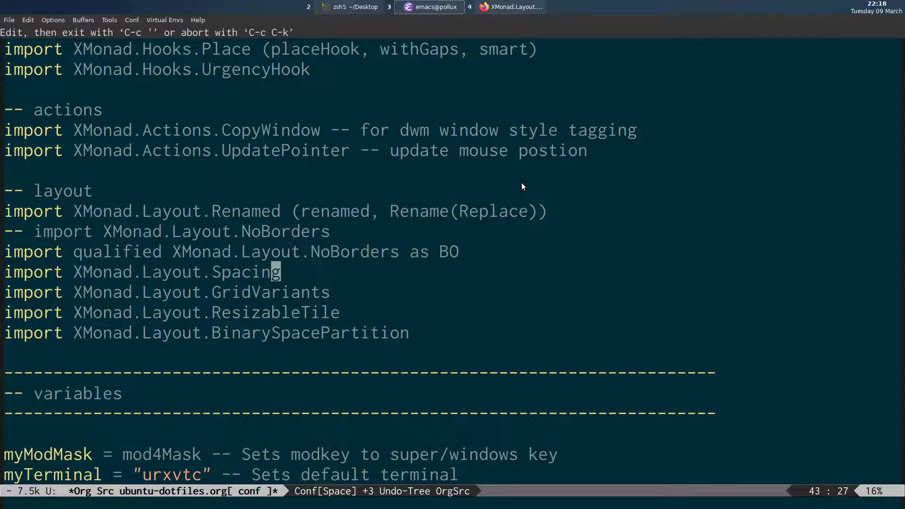
pyautogui.scroll(-3)
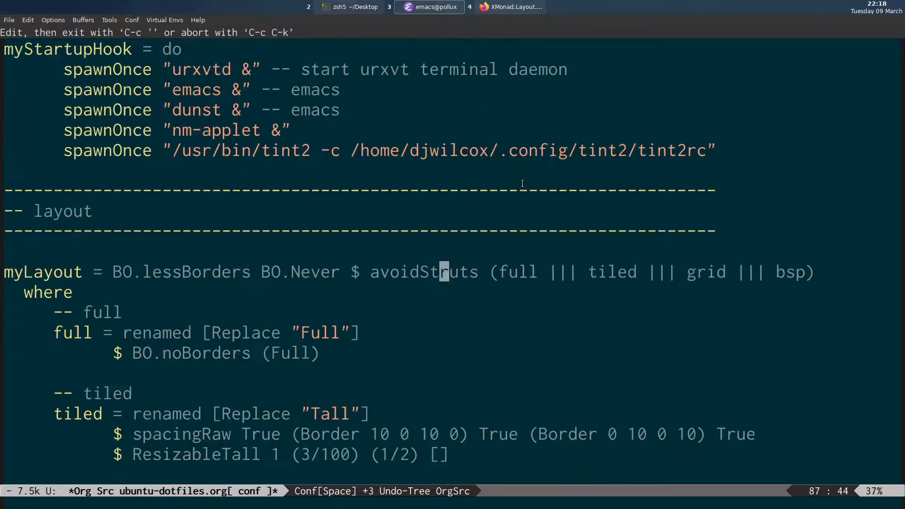
pyautogui.scroll(-3)
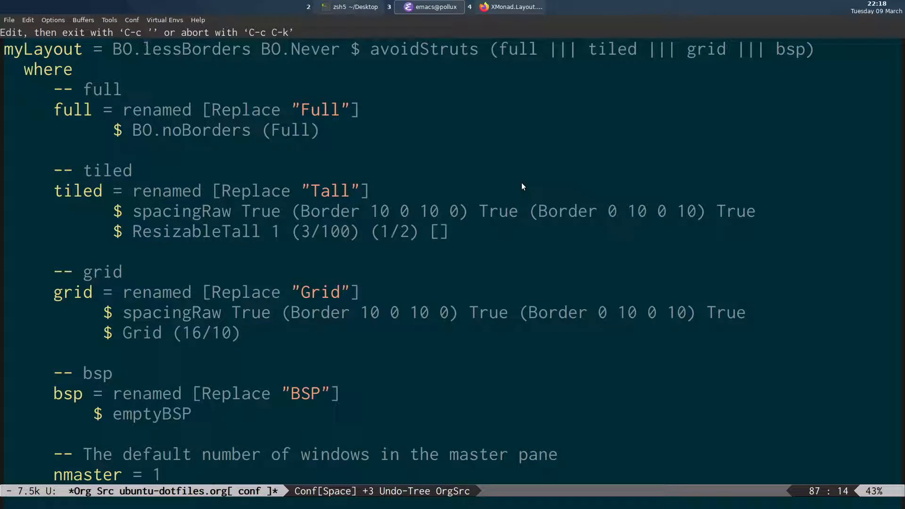
pyautogui.click(265, 49)
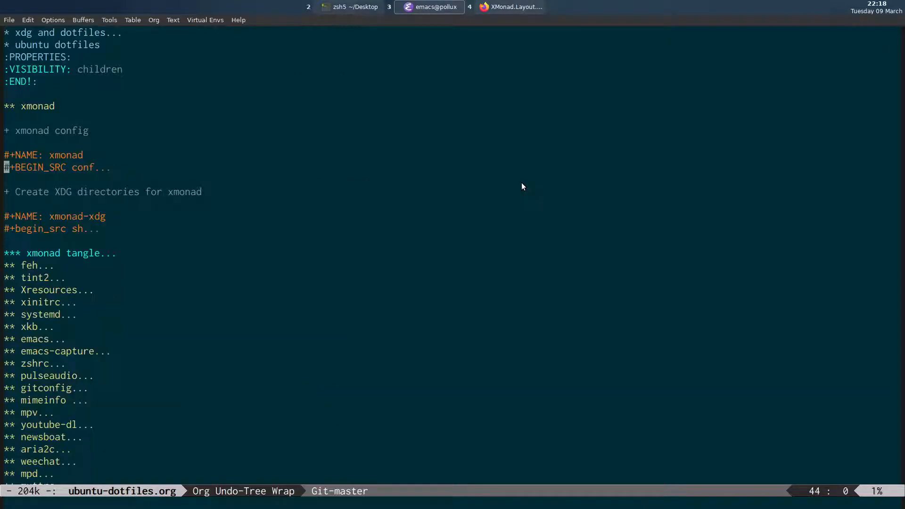
# Rerun mpv on Cobra.Kai.S01E01 from zsh, inspect the player window, then quit it.
pyautogui.click(349, 6)
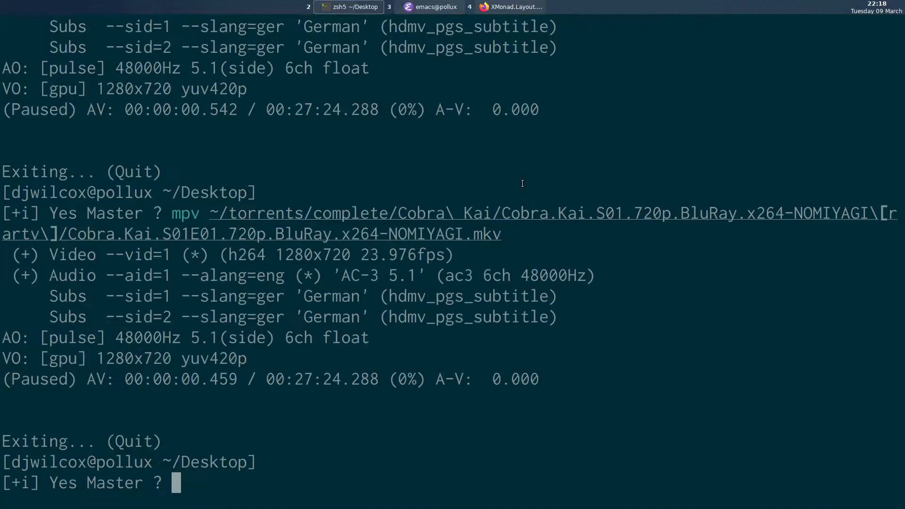
pyautogui.press('Return')
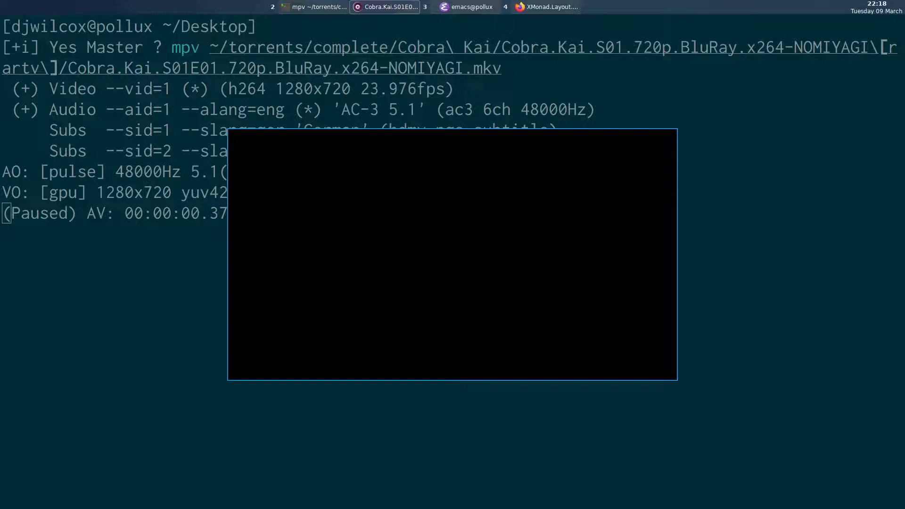
pyautogui.moveTo(347, 247)
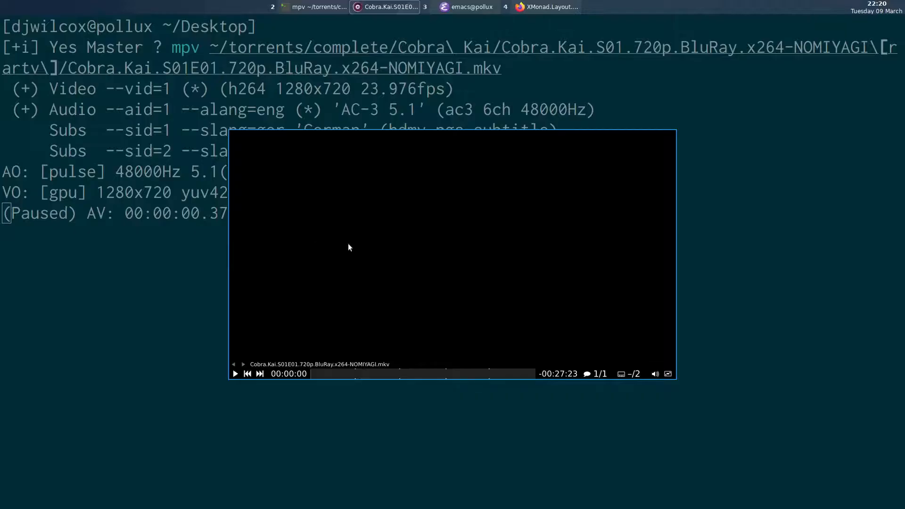
pyautogui.moveTo(391, 272)
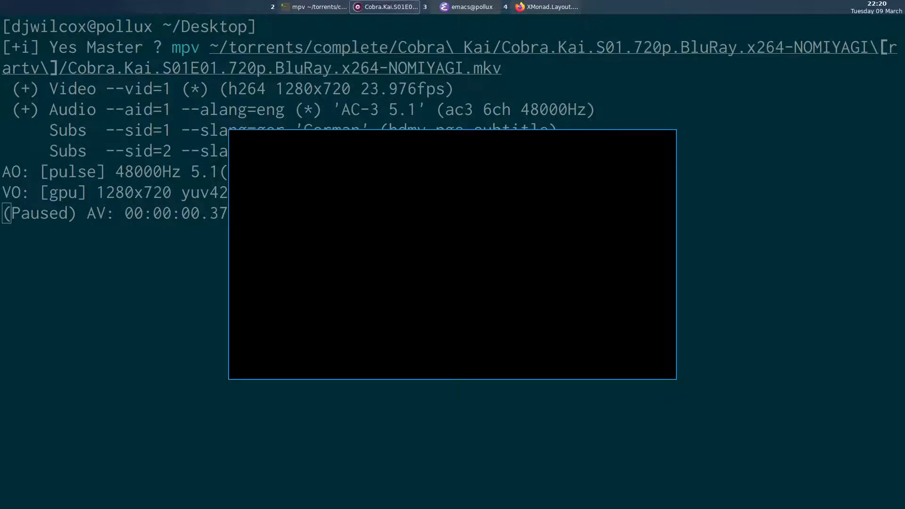
pyautogui.moveTo(292, 234)
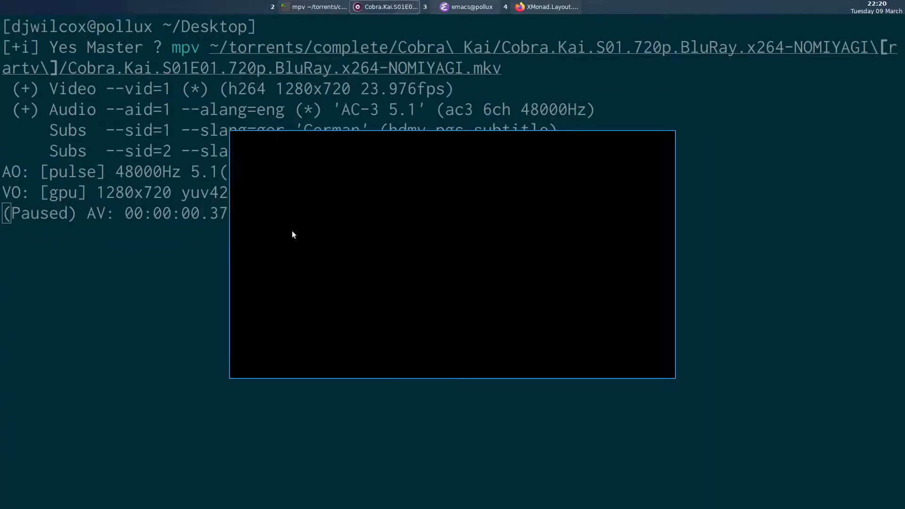
pyautogui.moveTo(429, 232)
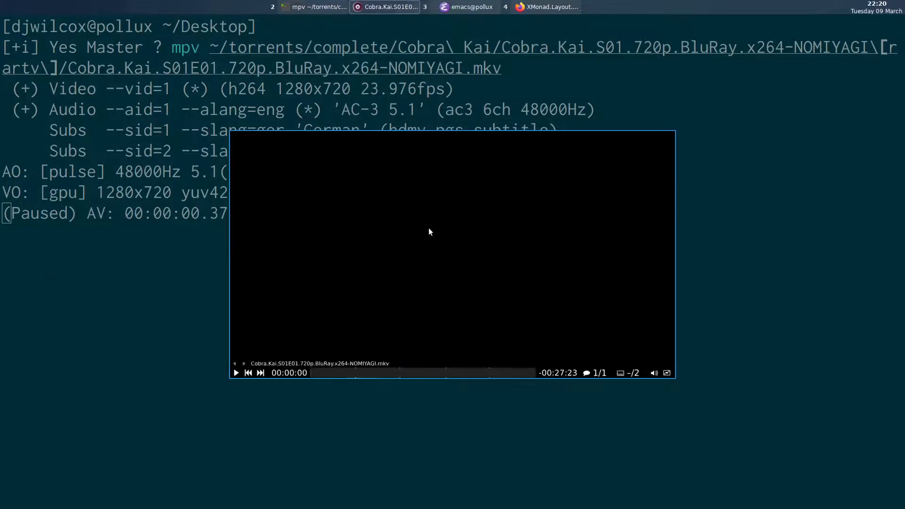
pyautogui.moveTo(347, 241)
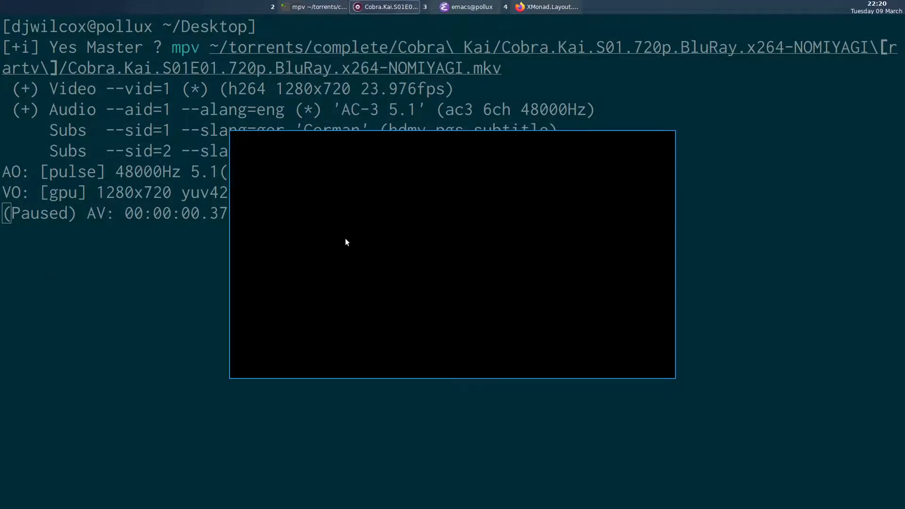
pyautogui.press('q')
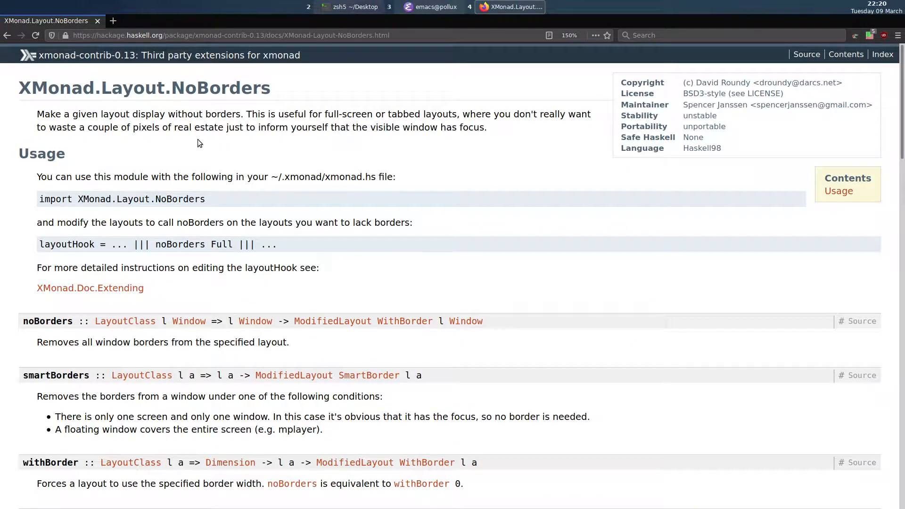
pyautogui.moveTo(354, 67)
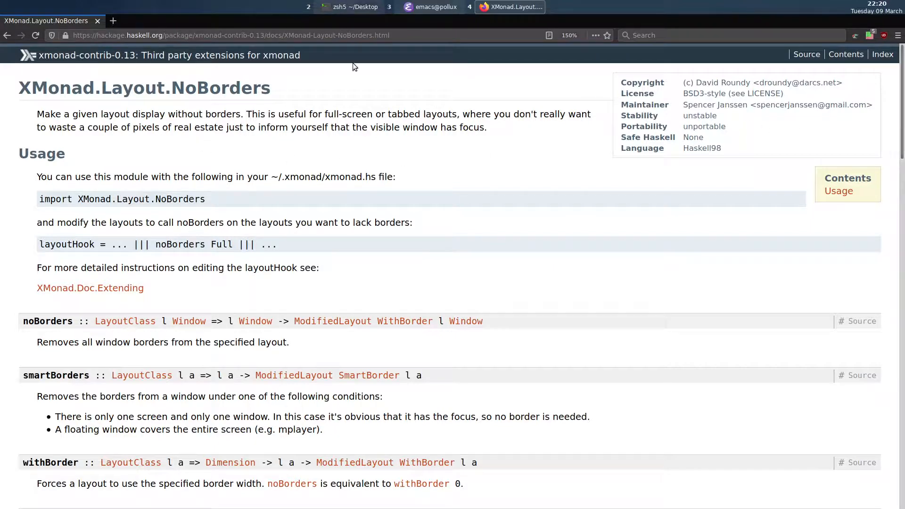
# Scroll the NoBorders docs to the lessBorders Never example and Ambiguity constructors.
pyautogui.scroll(-3)
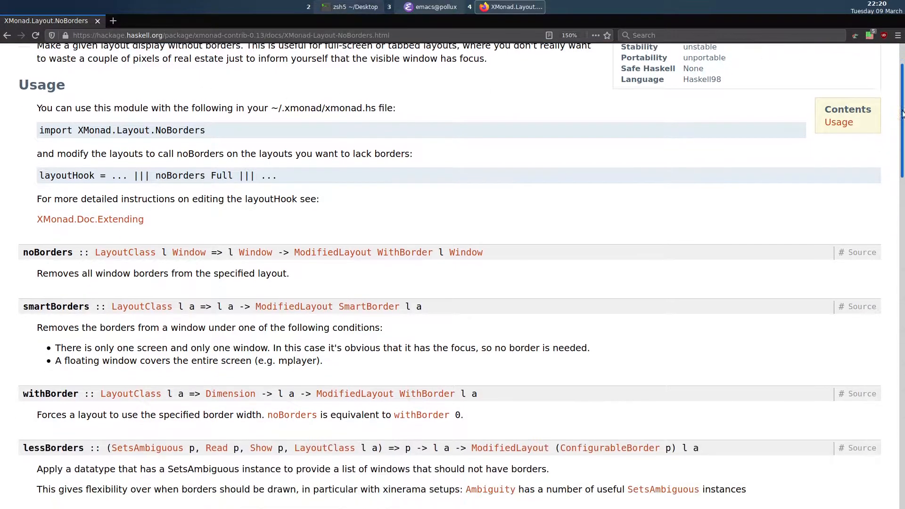
pyautogui.scroll(-3)
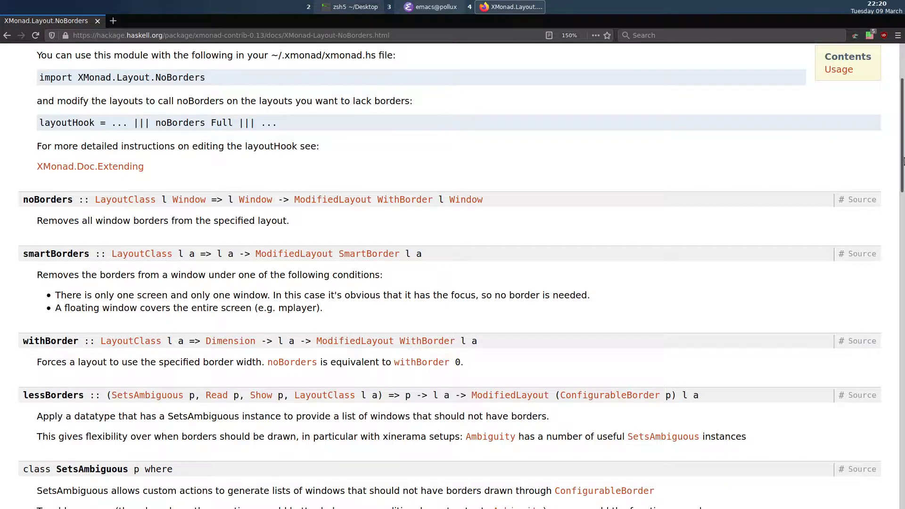
pyautogui.scroll(-3)
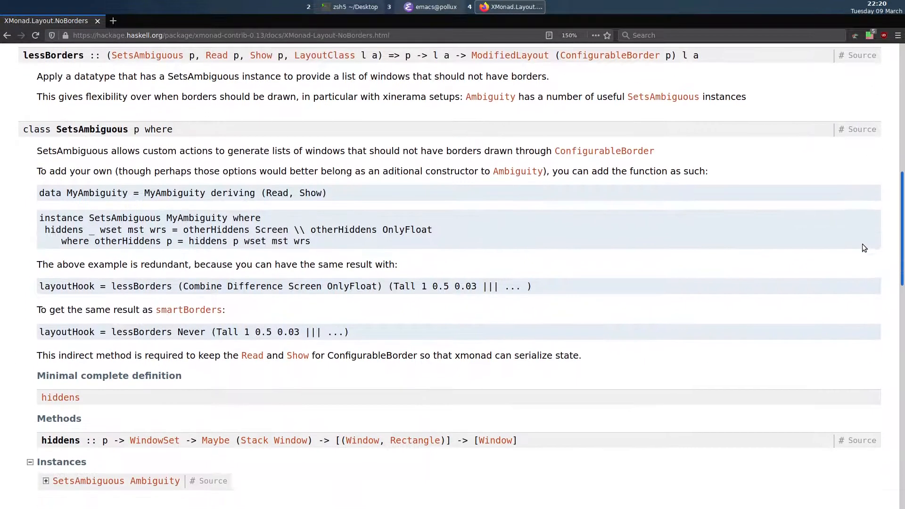
pyautogui.scroll(-3)
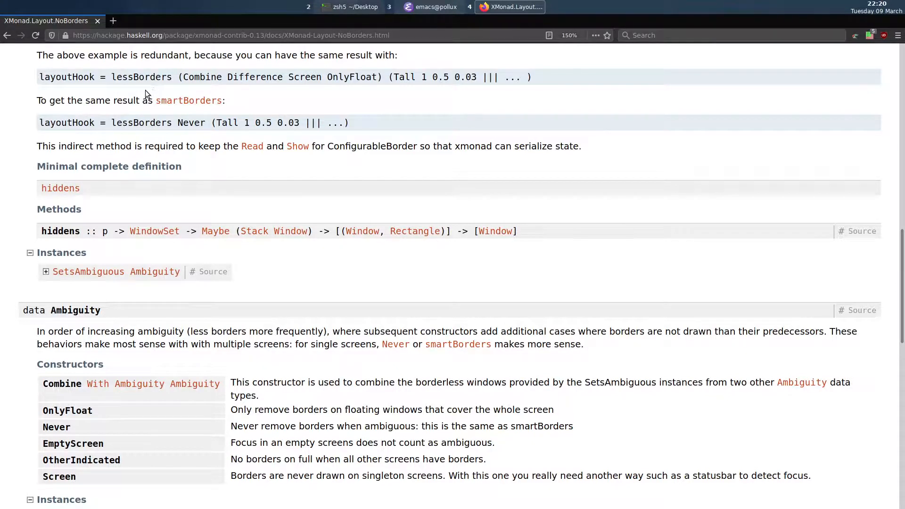
pyautogui.moveTo(340, 91)
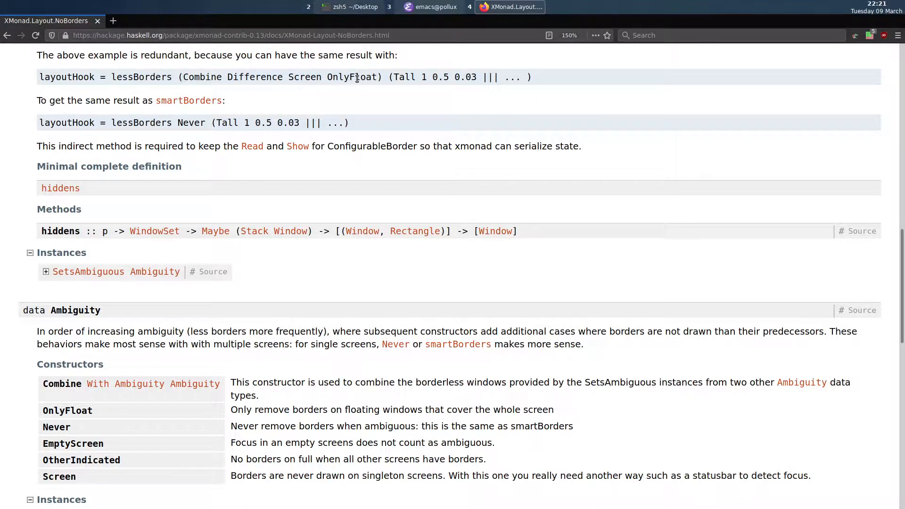
pyautogui.doubleClick(350, 77)
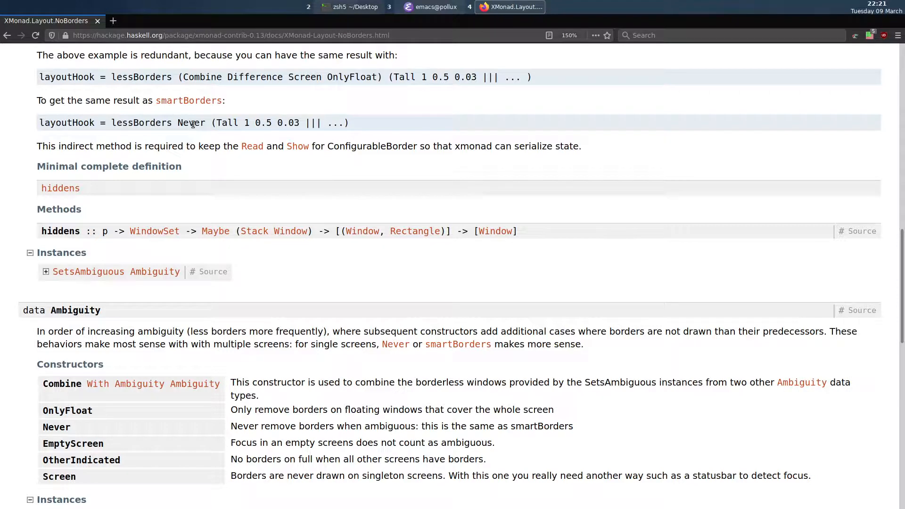
pyautogui.doubleClick(191, 122)
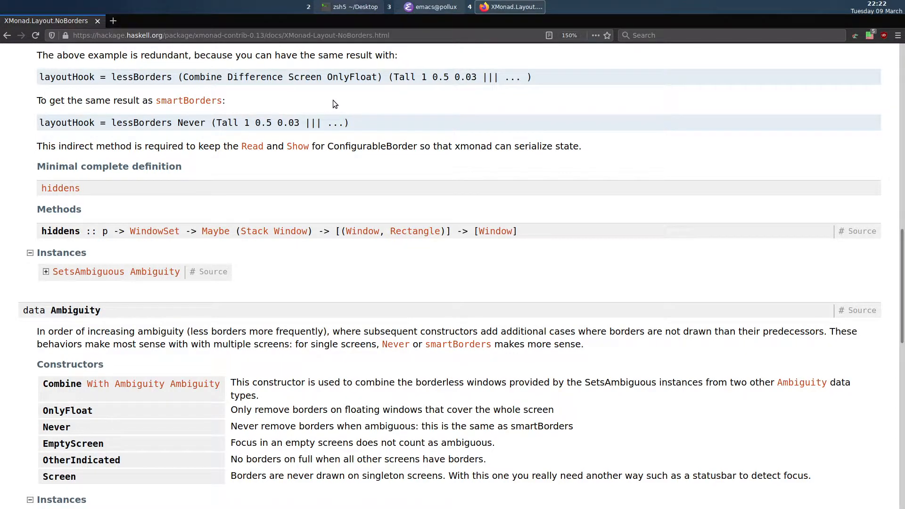
pyautogui.moveTo(320, 208)
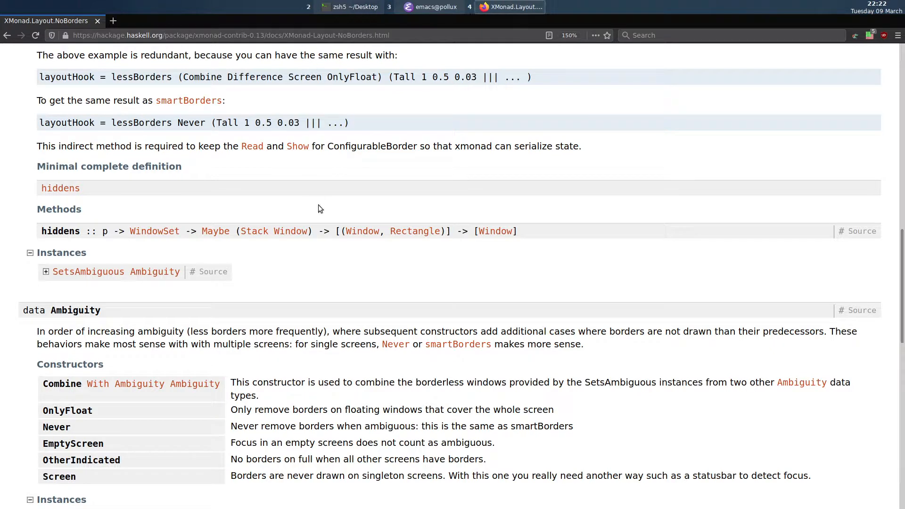